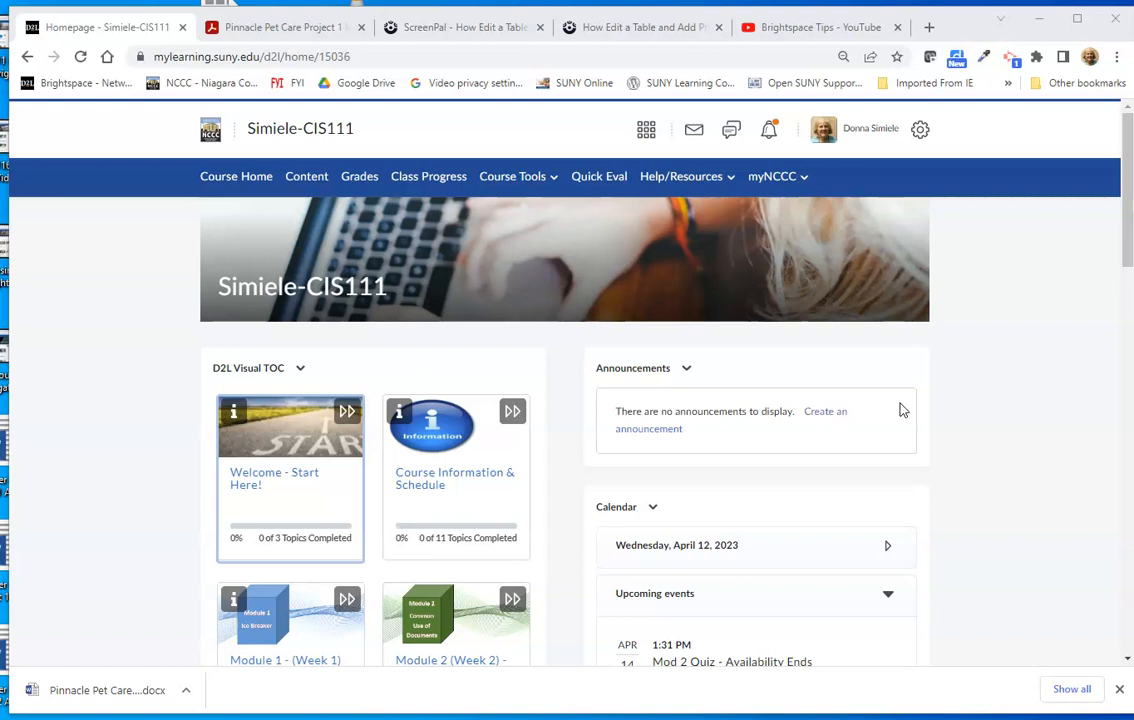
mouse_move(441, 176)
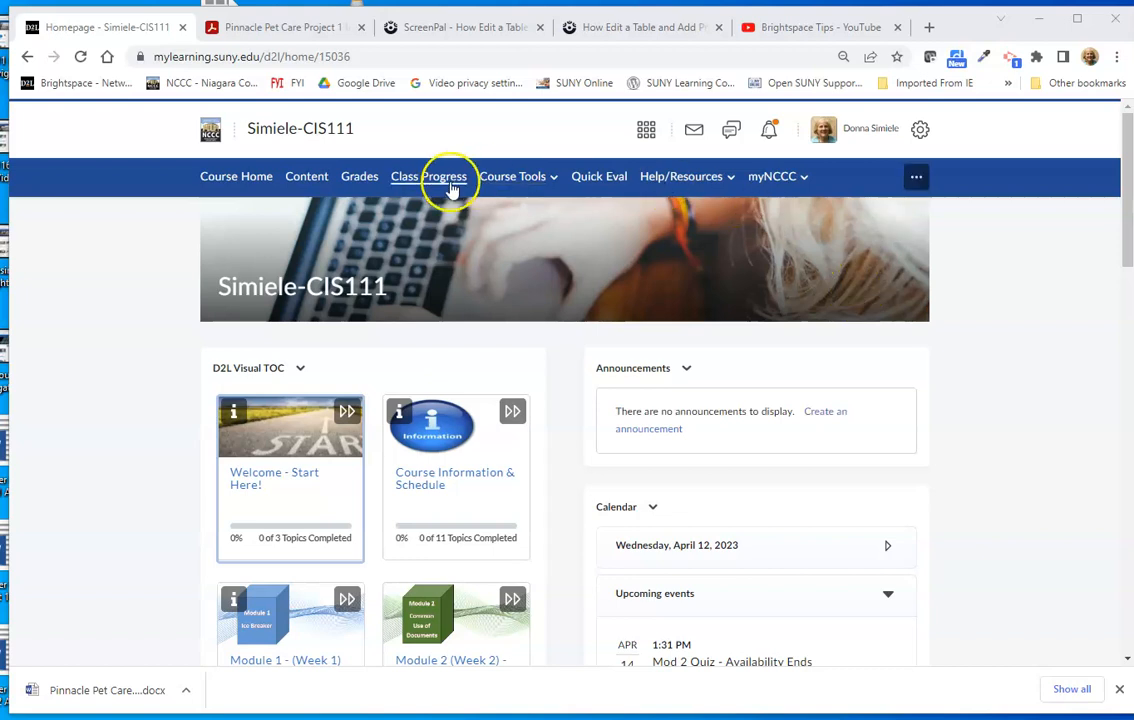
- Open the Grades page, preview the first student's grade view, then close it
left_click(428, 176)
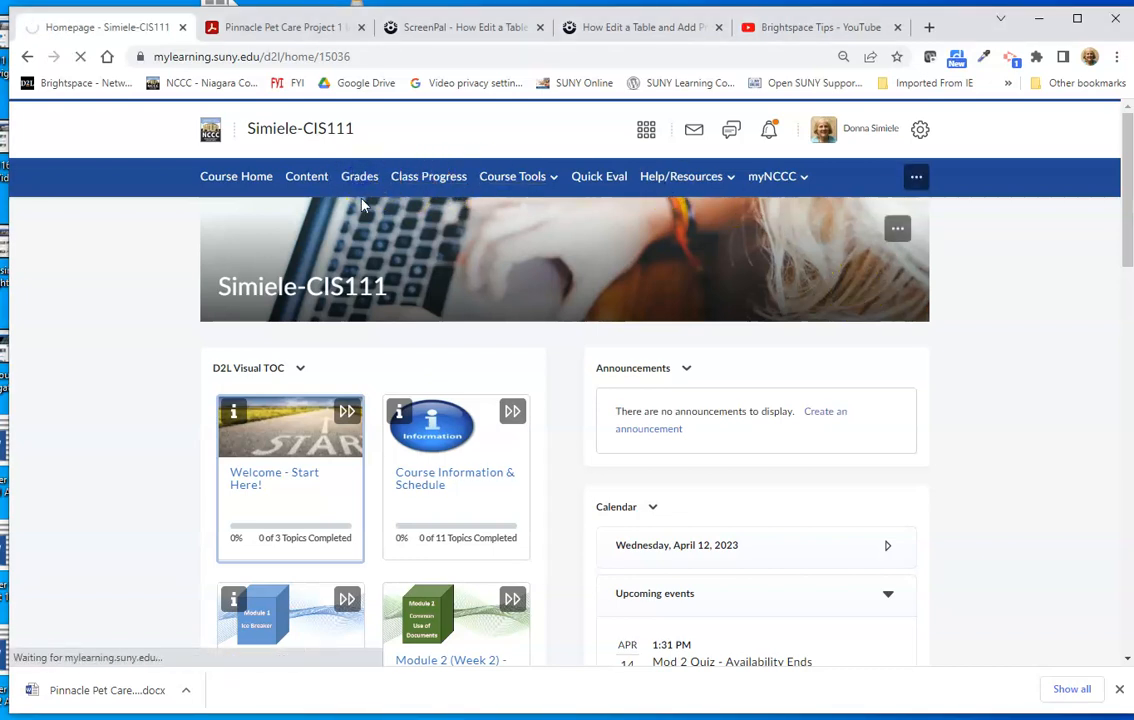
left_click(360, 176)
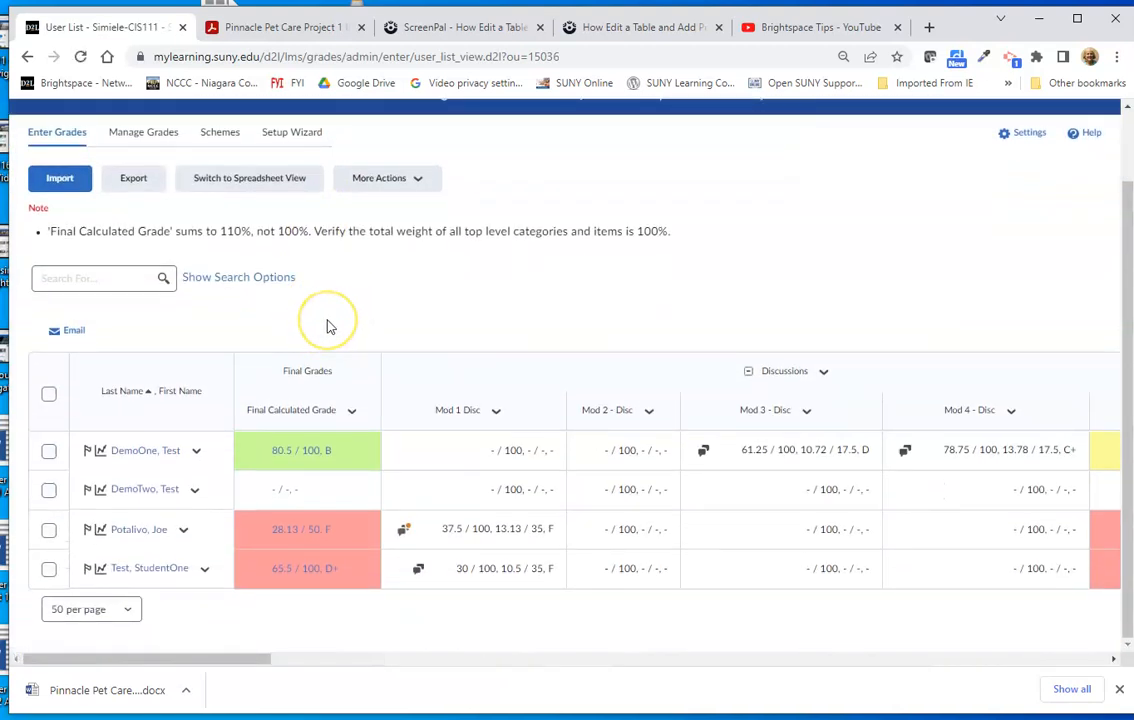
mouse_move(195, 460)
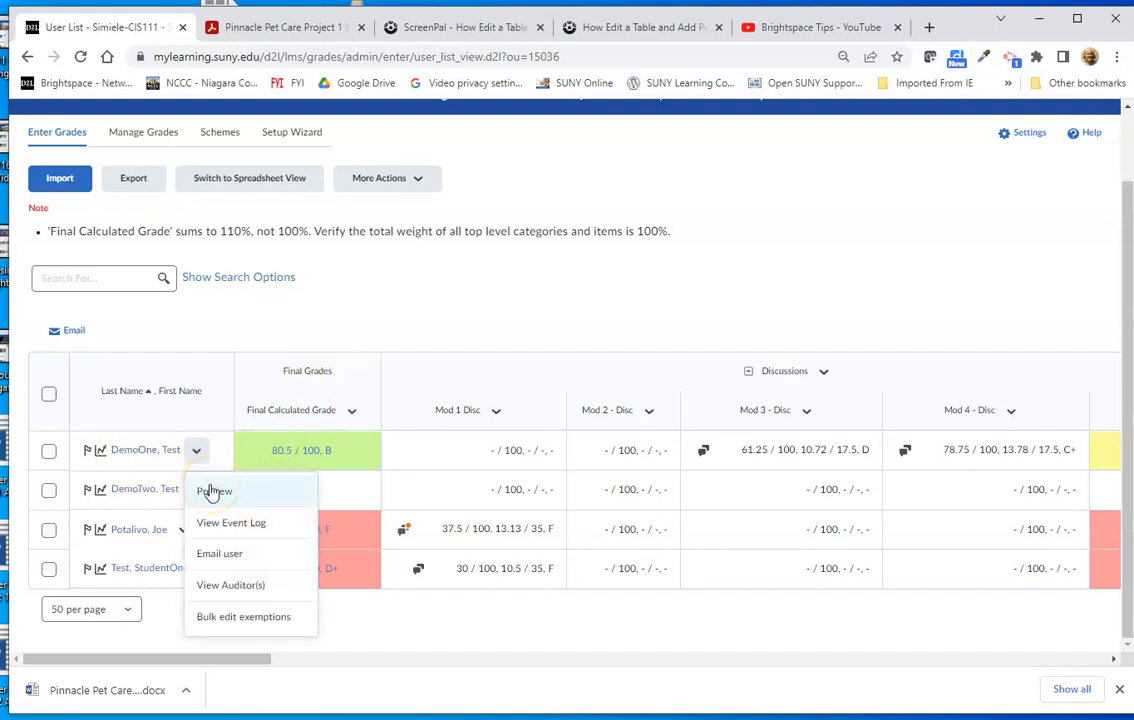
left_click(214, 491)
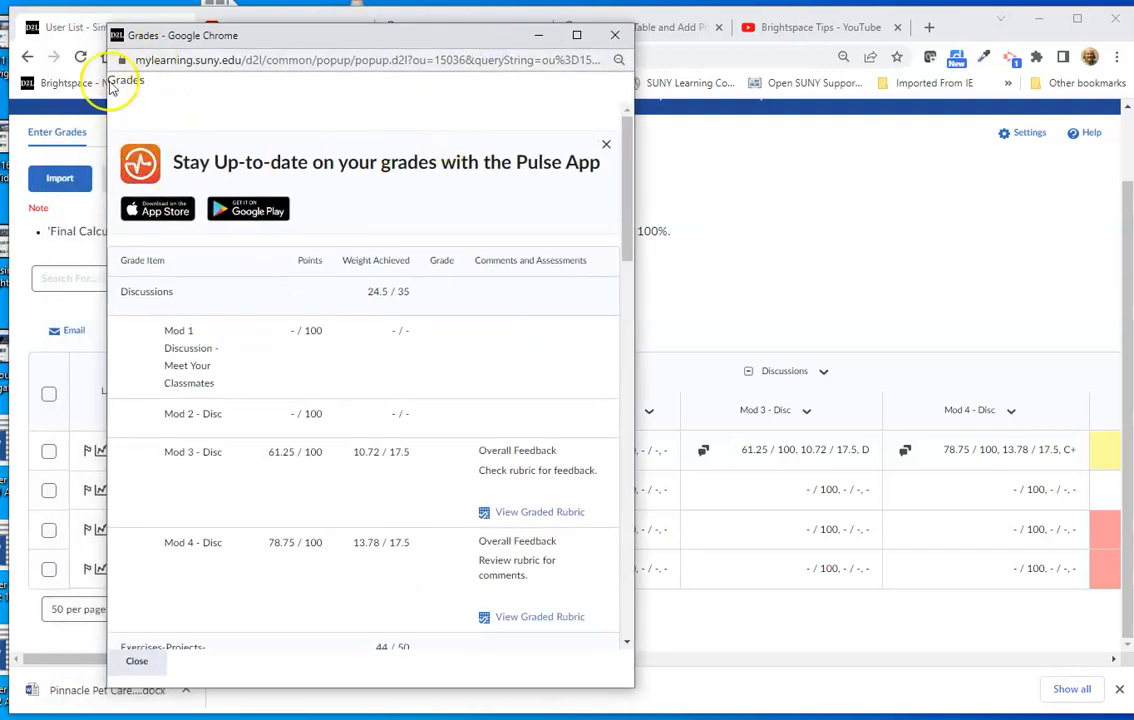
mouse_move(180, 177)
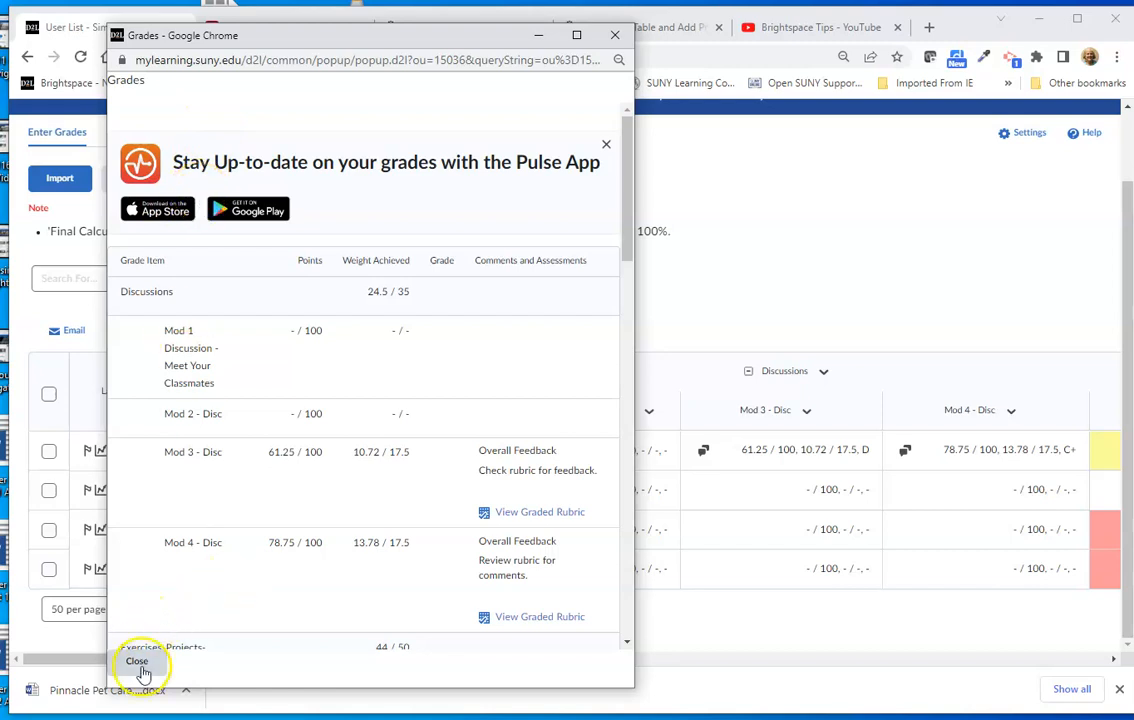
left_click(137, 661)
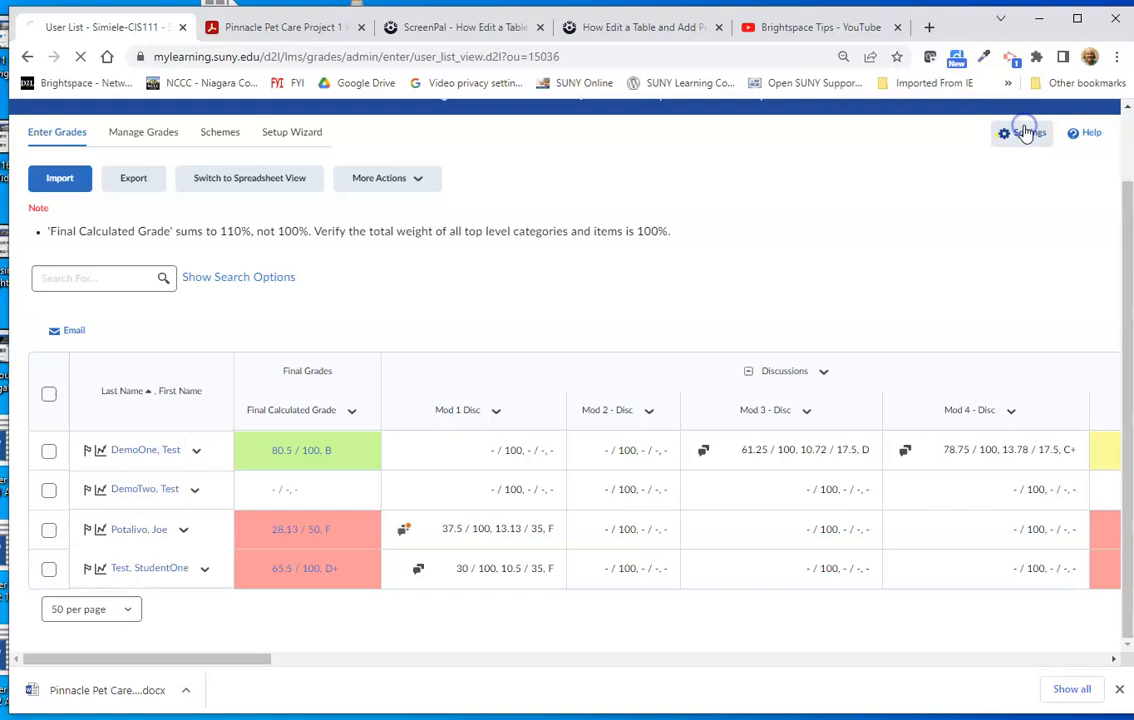
- In Calculation Options, choose Calculated Final Grade with automatic release, then save and confirm
left_click(1021, 132)
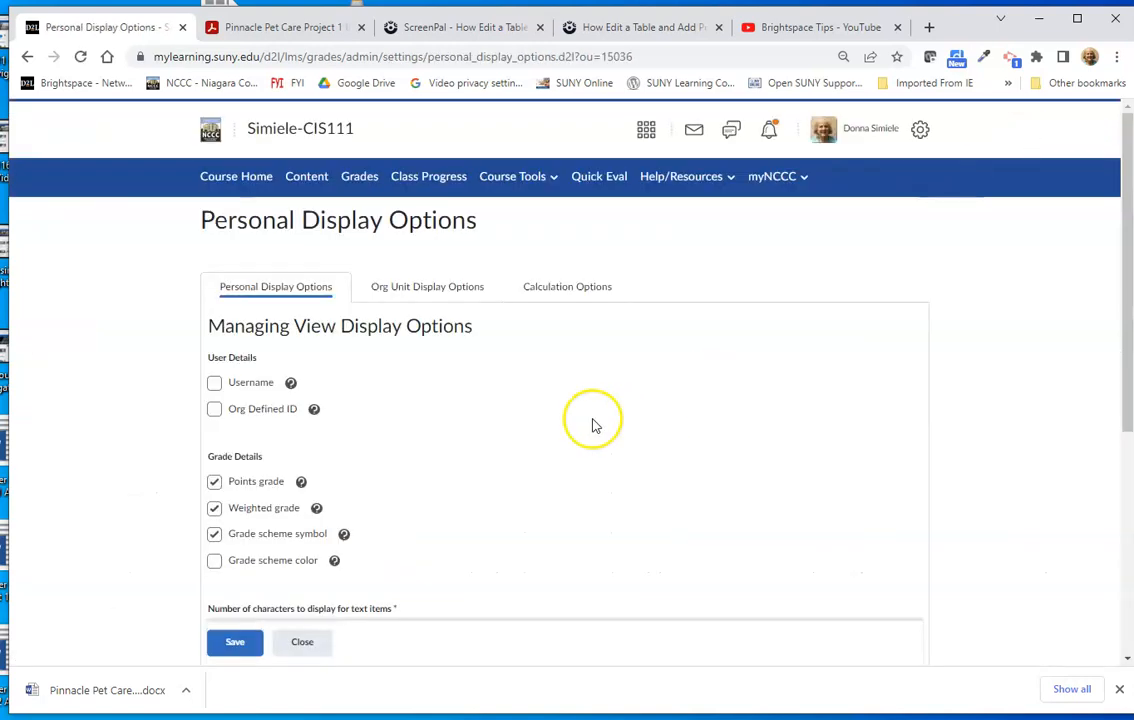
mouse_move(567, 287)
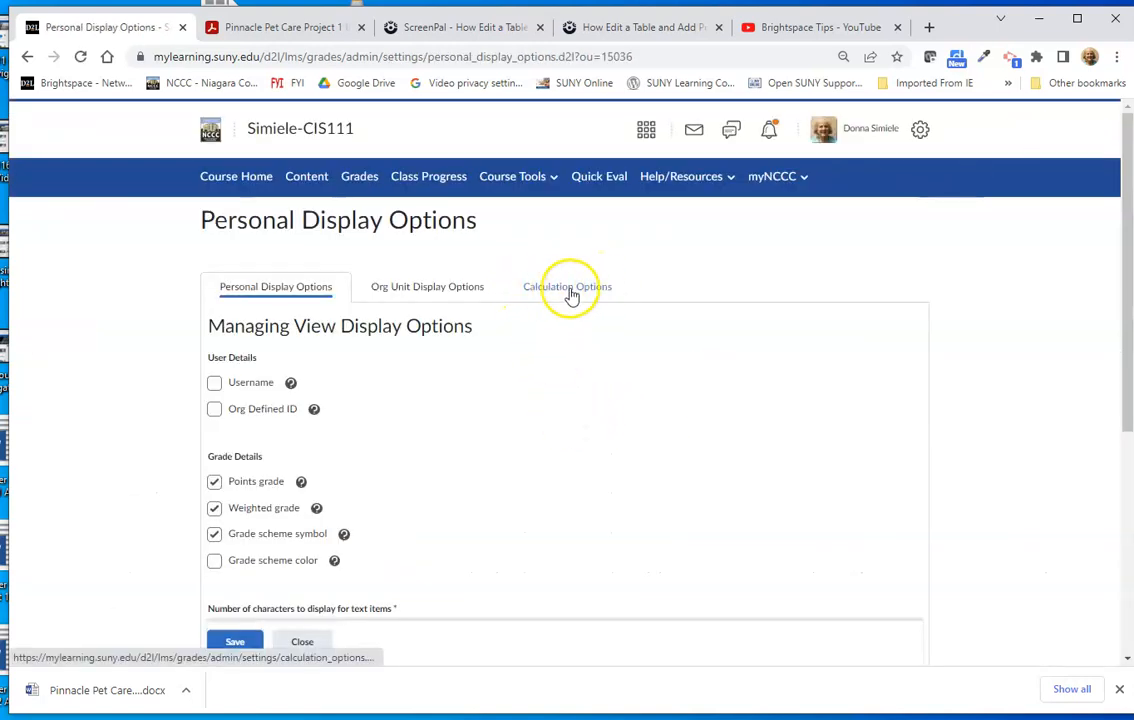
left_click(567, 286)
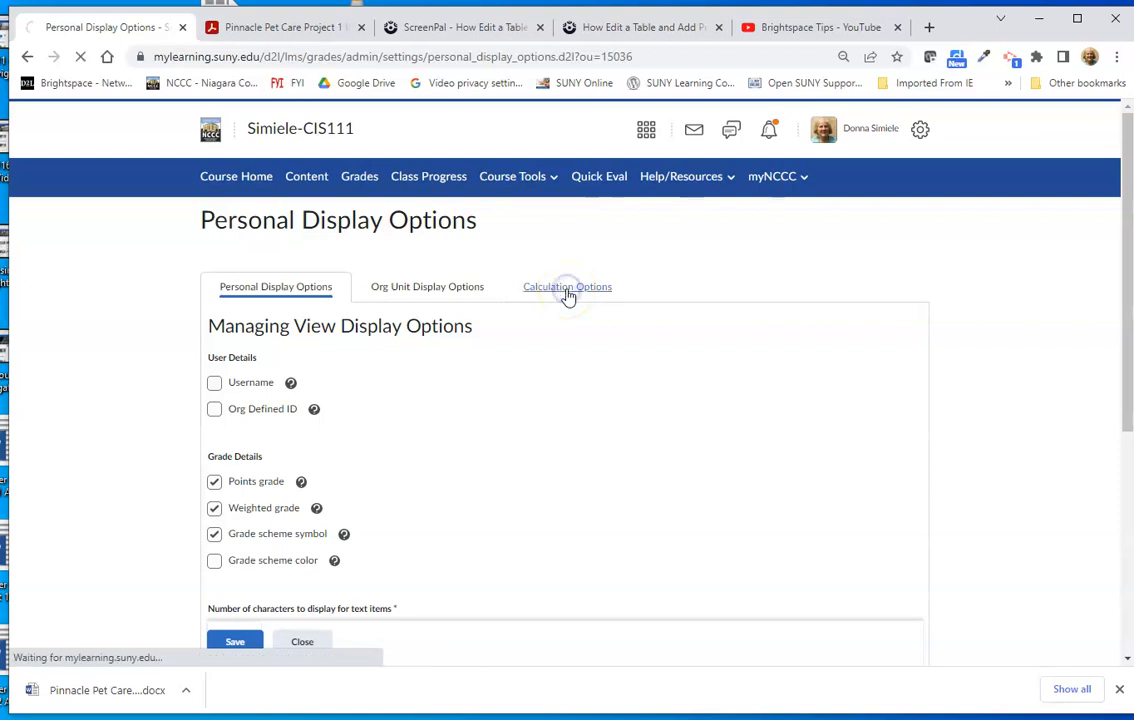
left_click(567, 286)
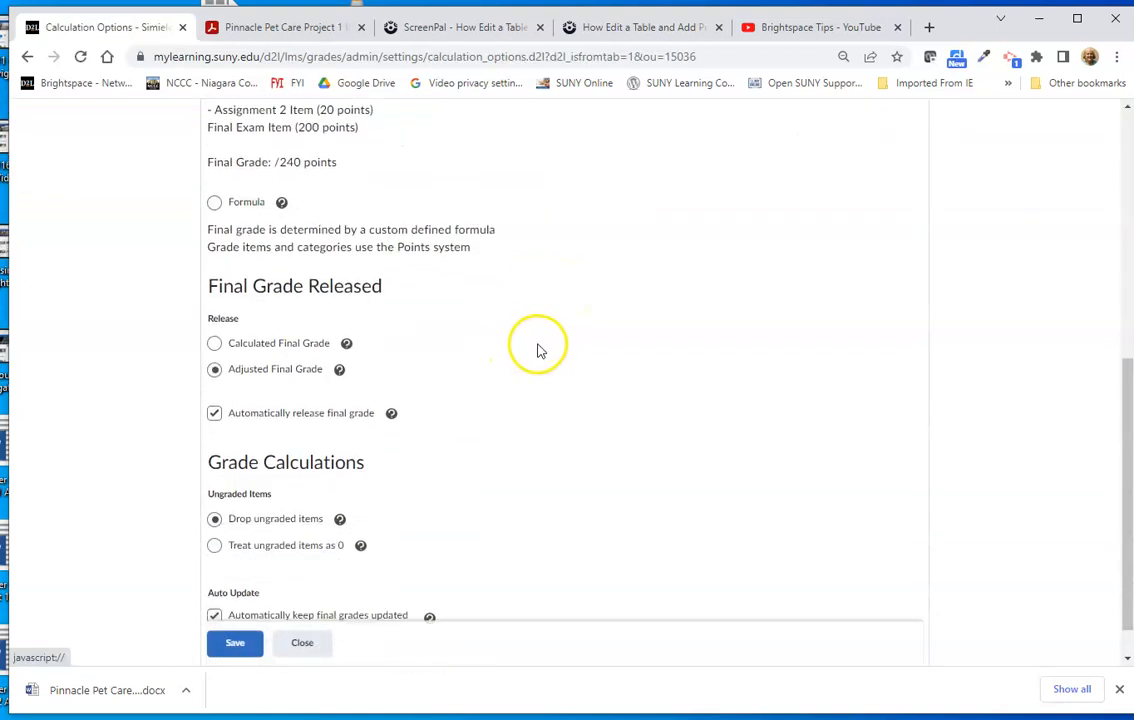
scroll("down", 3)
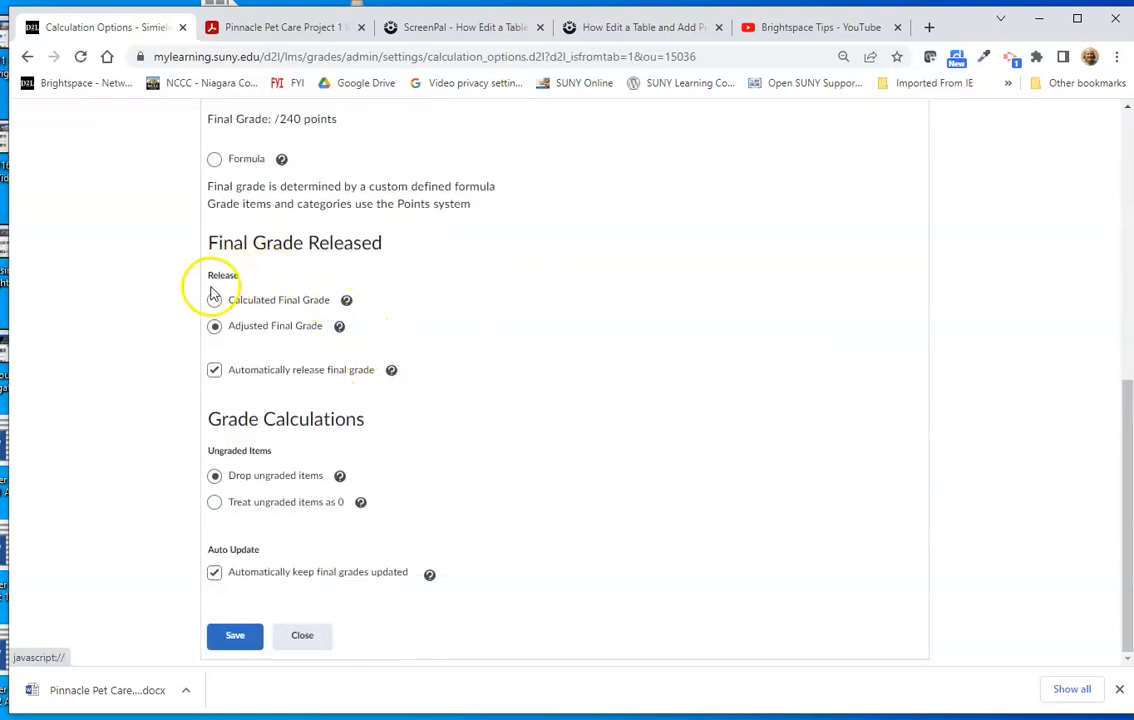
left_click(214, 300)
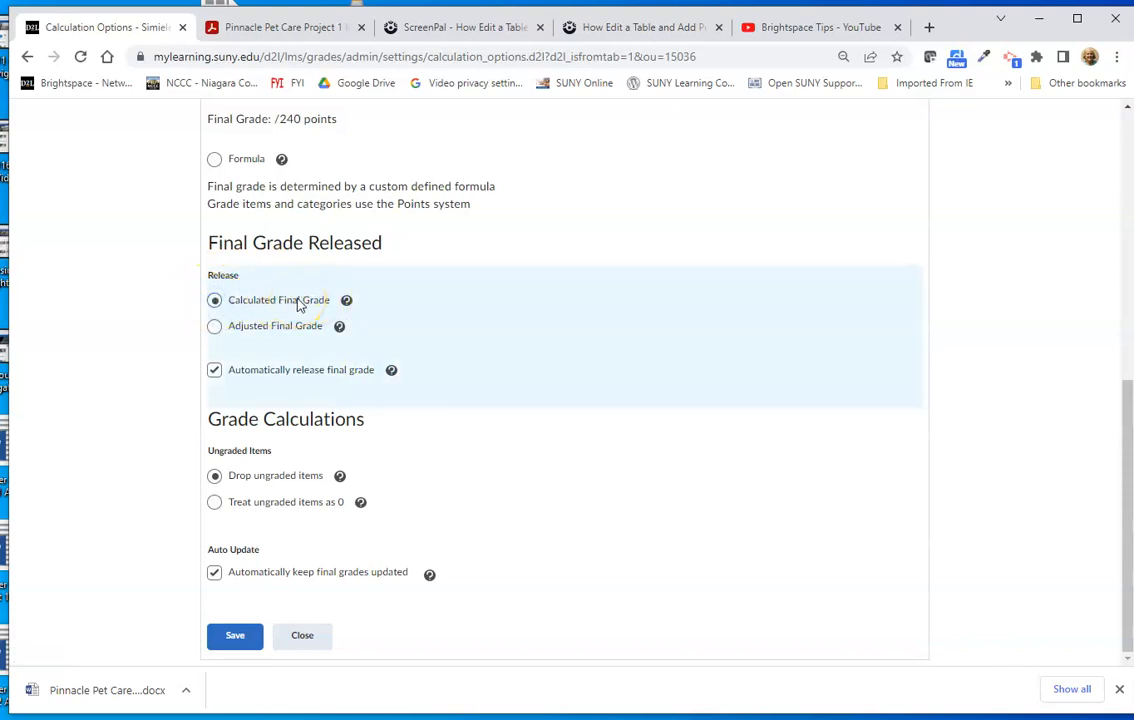
mouse_move(296, 331)
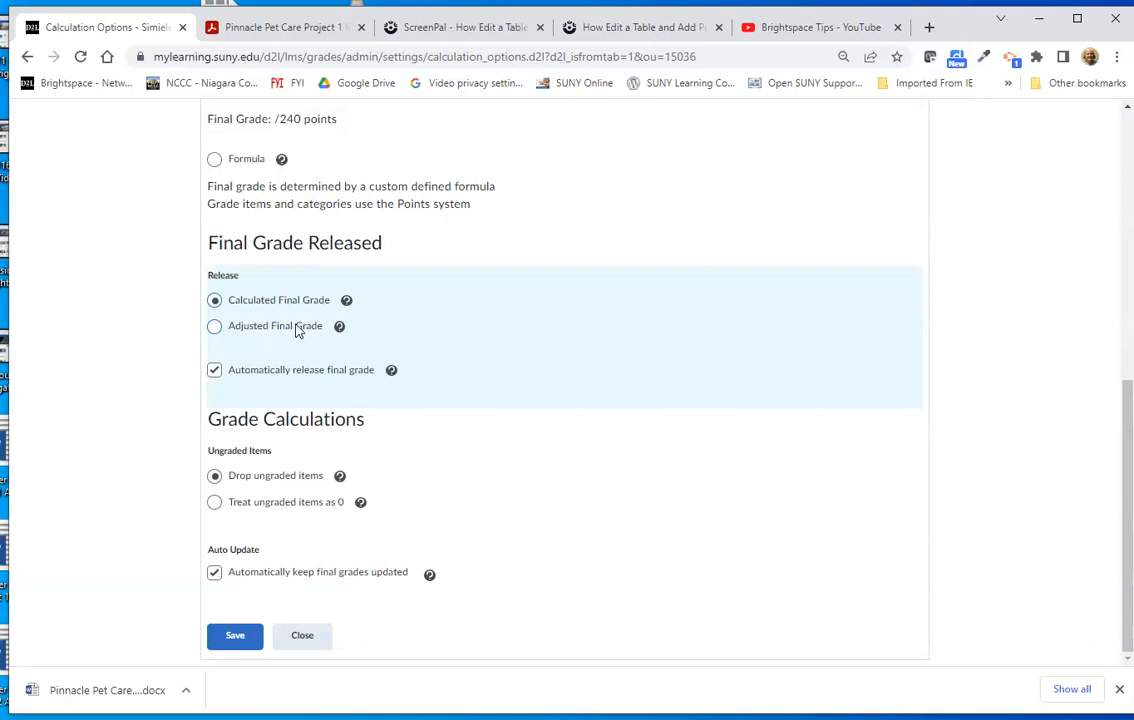
mouse_move(275, 310)
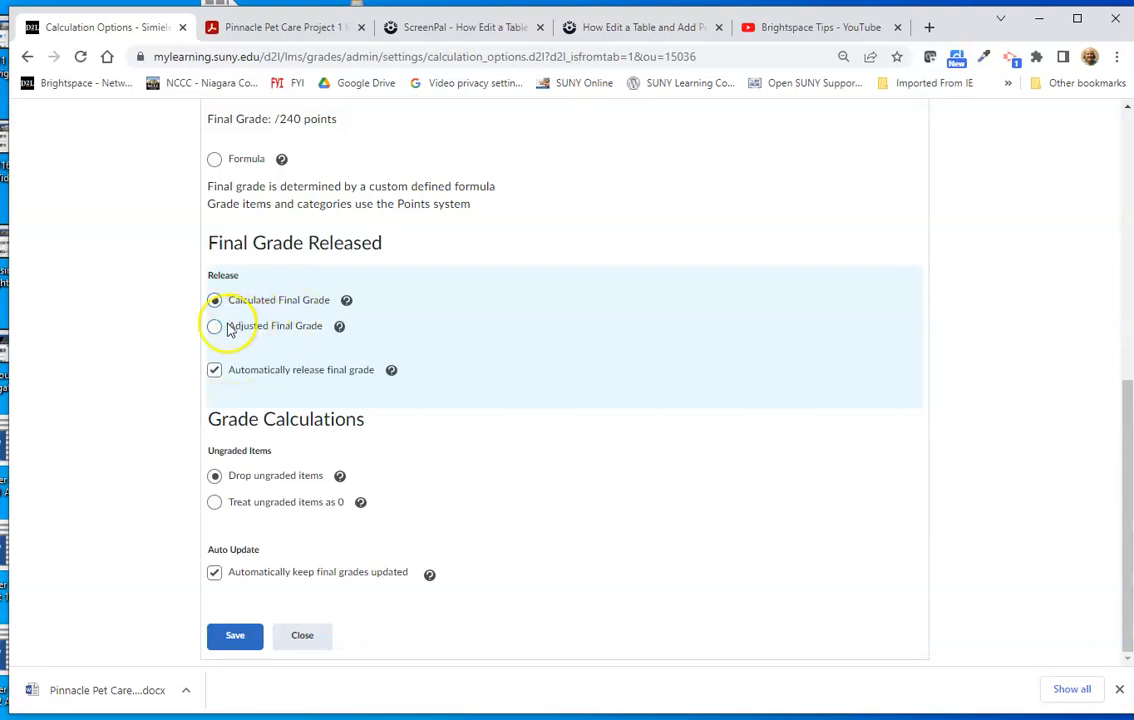
mouse_move(270, 330)
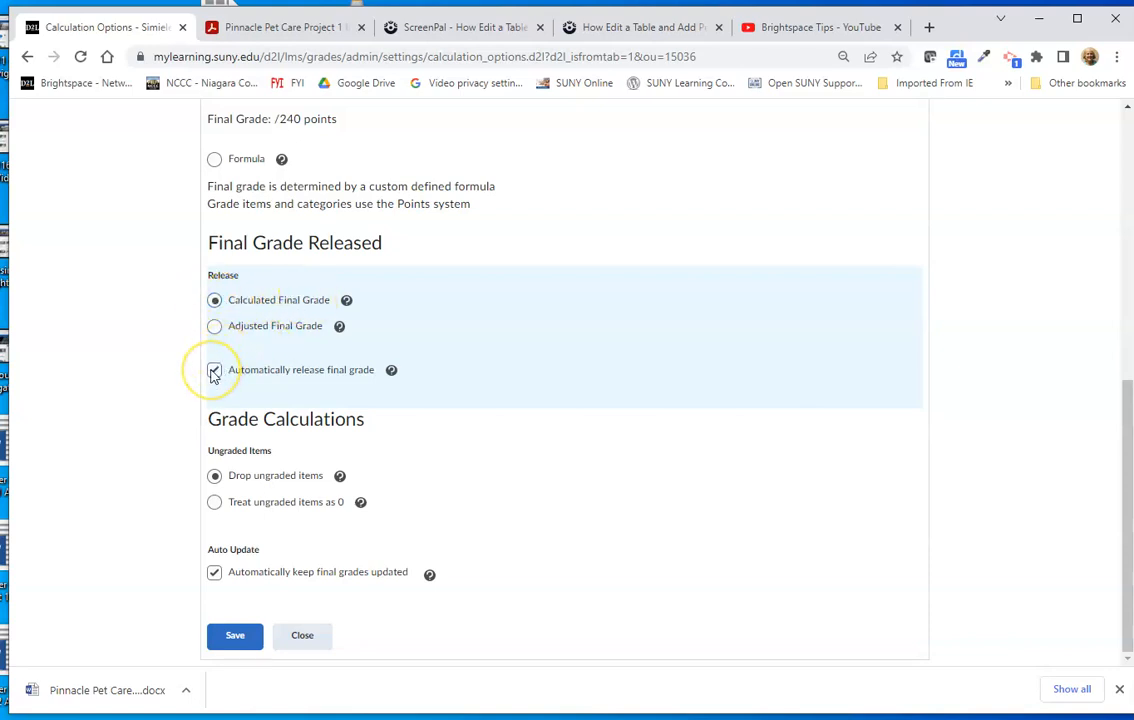
left_click(214, 369)
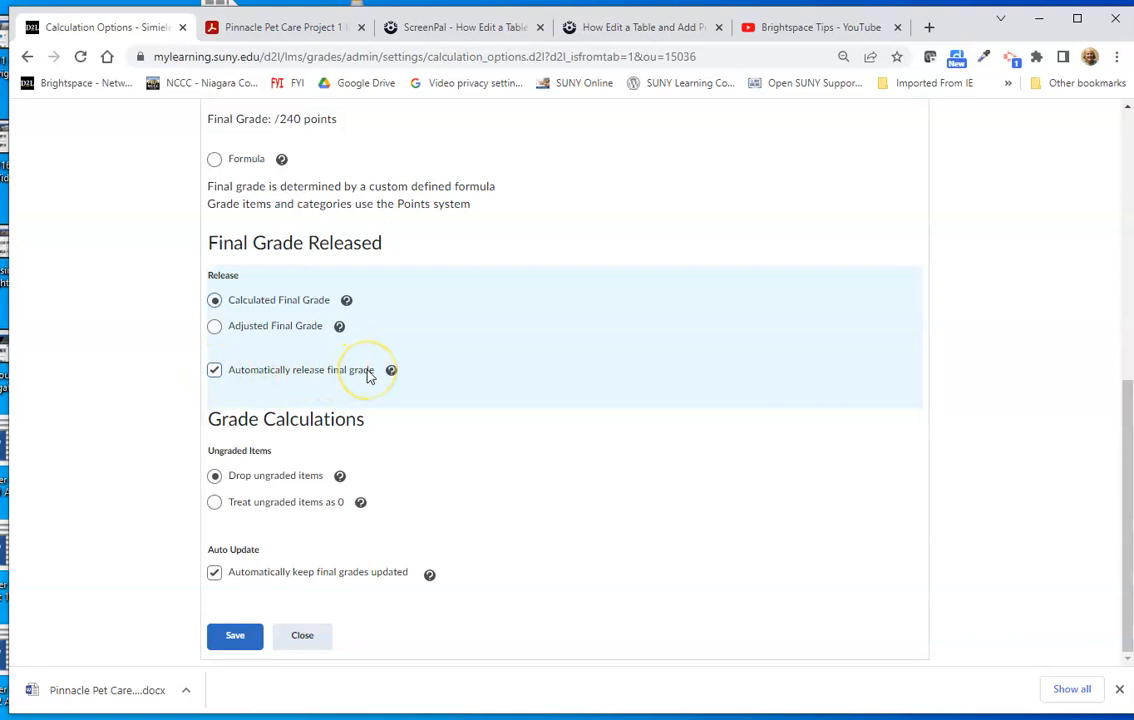
left_click(235, 635)
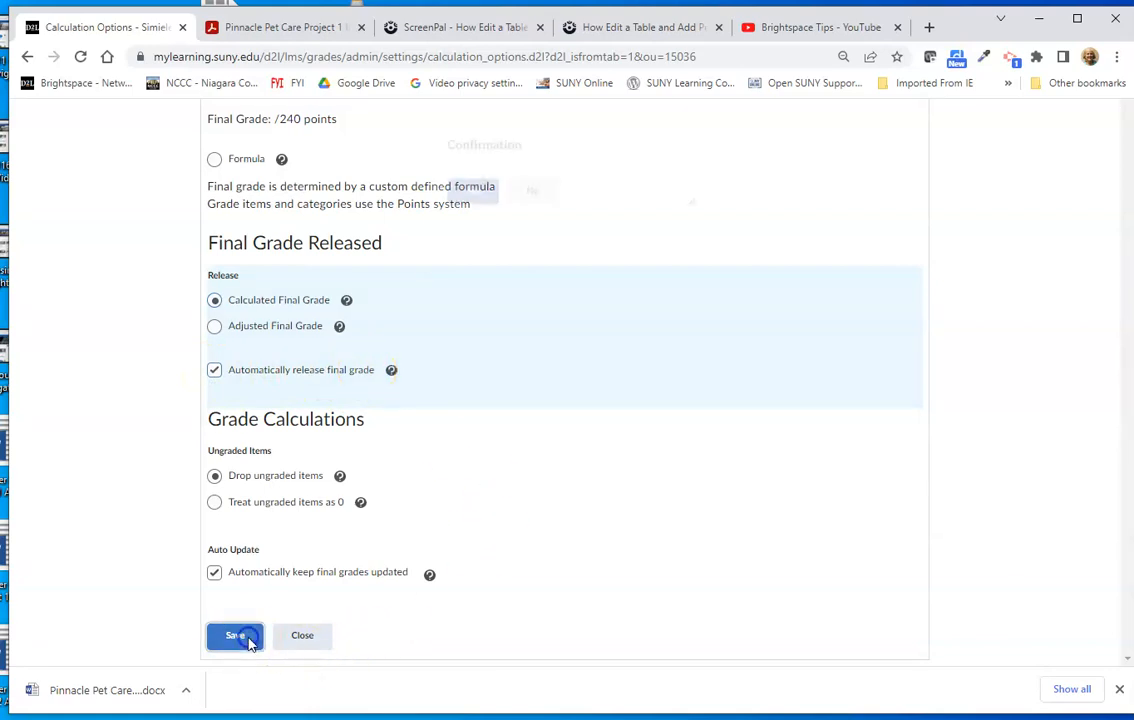
left_click(234, 636)
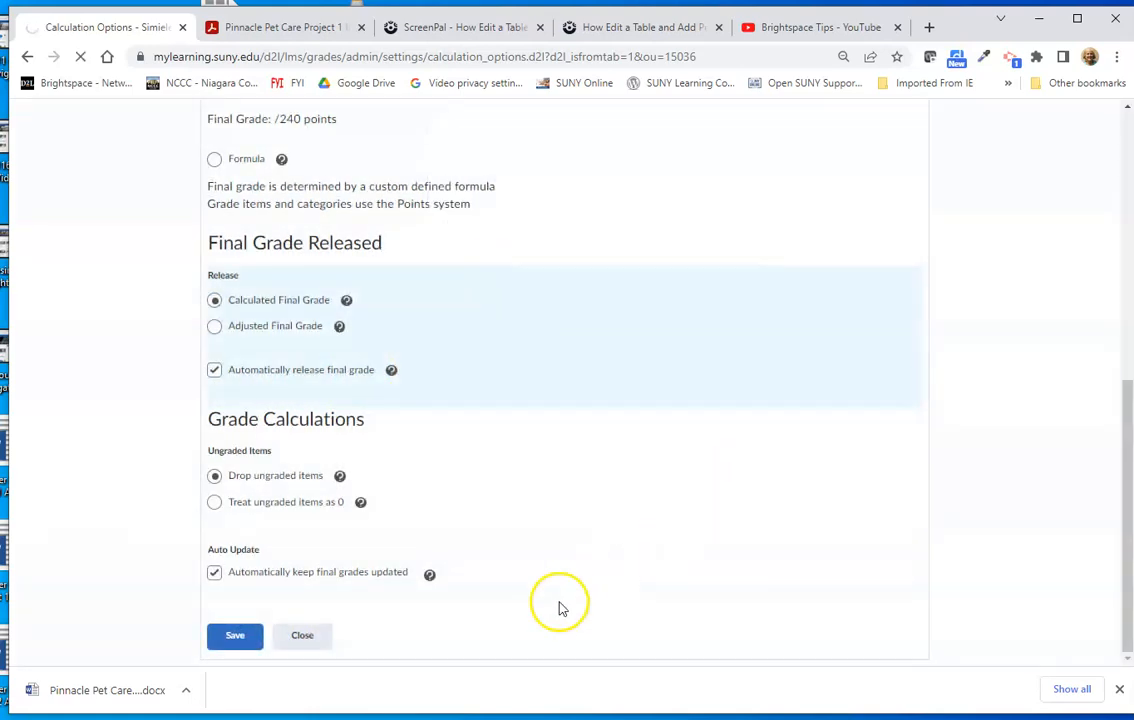
left_click(234, 636)
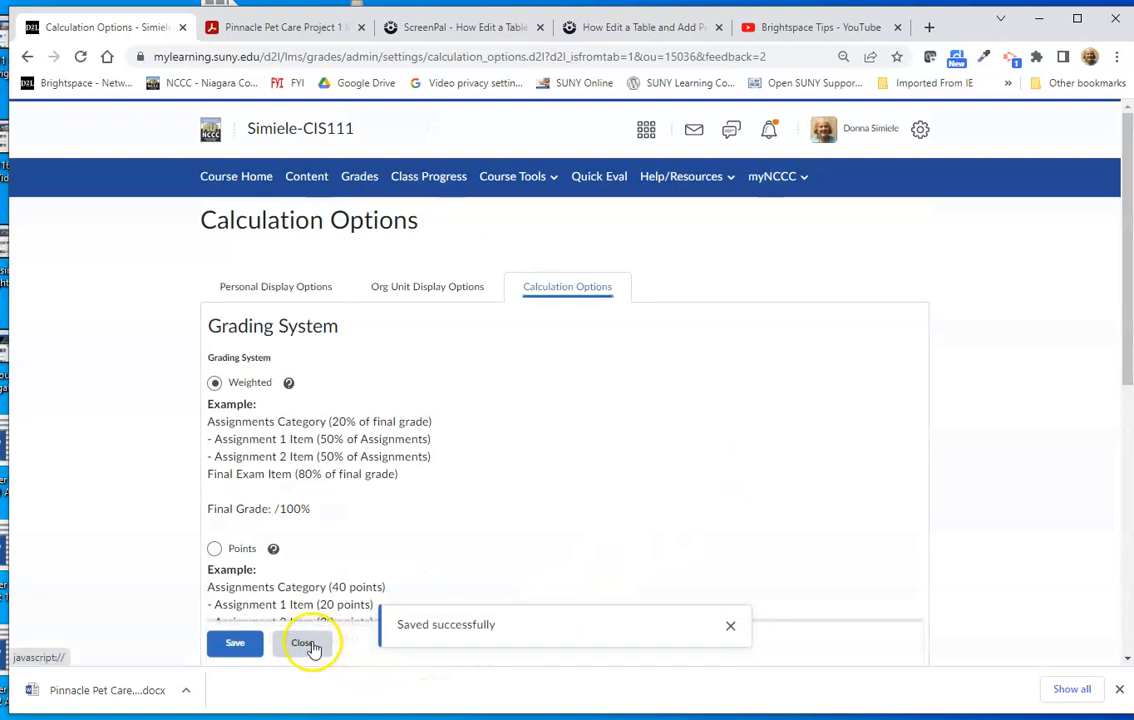
left_click(302, 642)
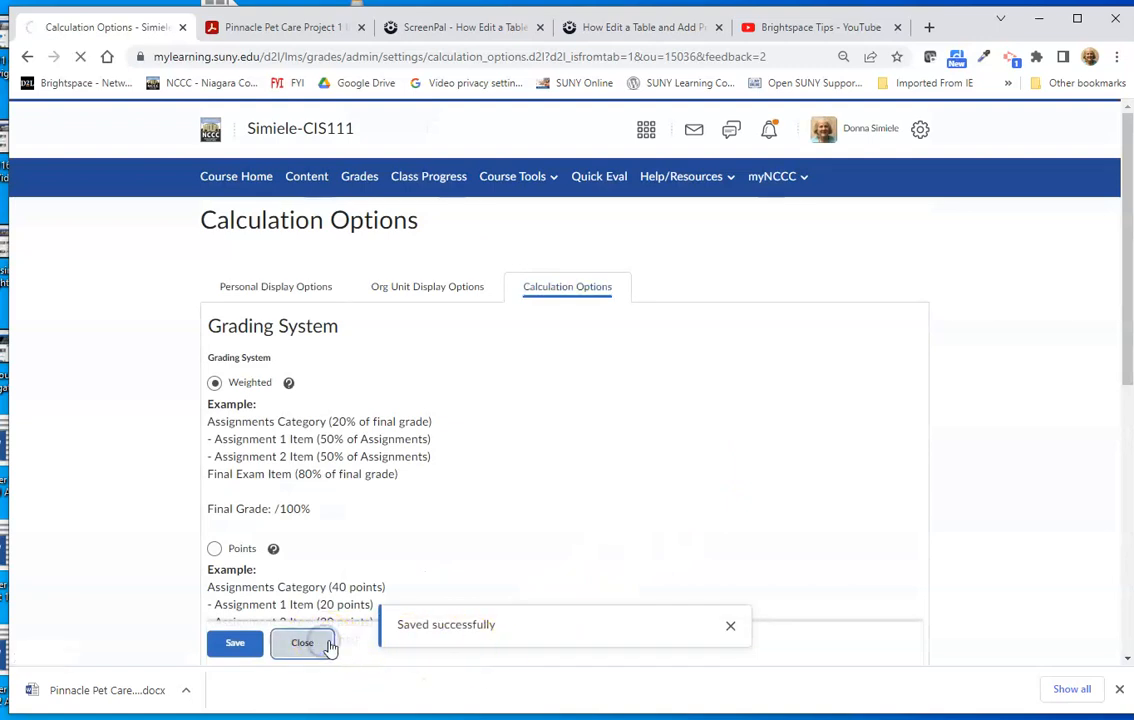
left_click(302, 643)
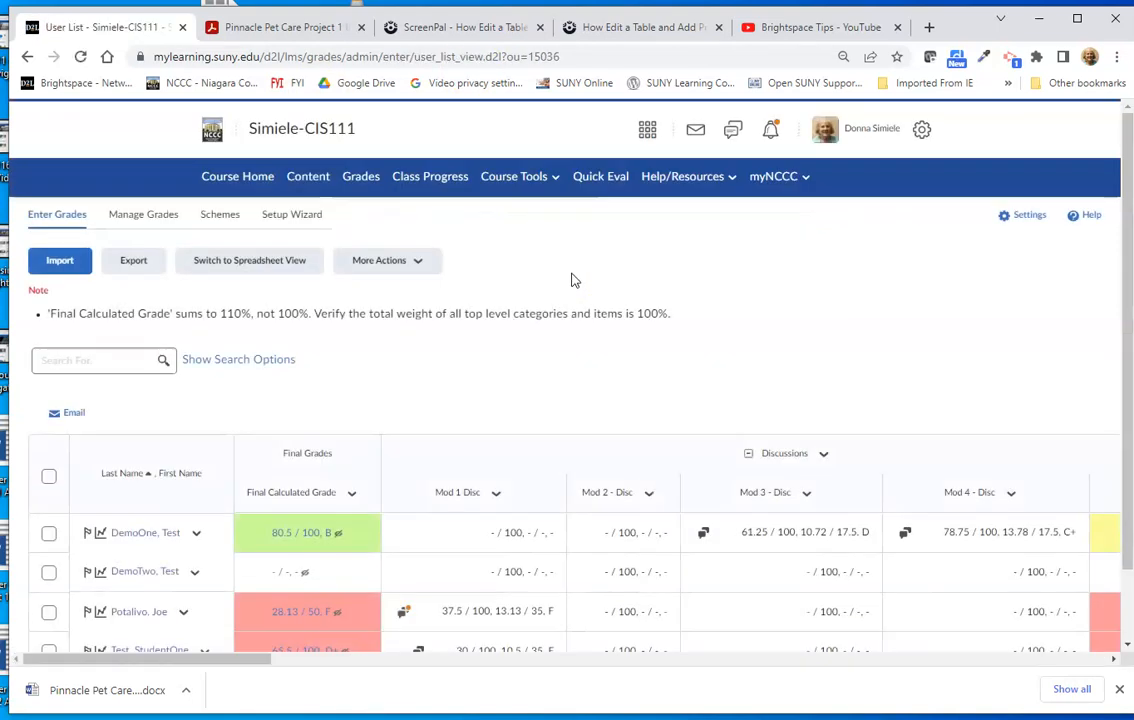
- Close the Grades preview window and open the Final Calculated Grade column's dropdown
scroll("down", 3)
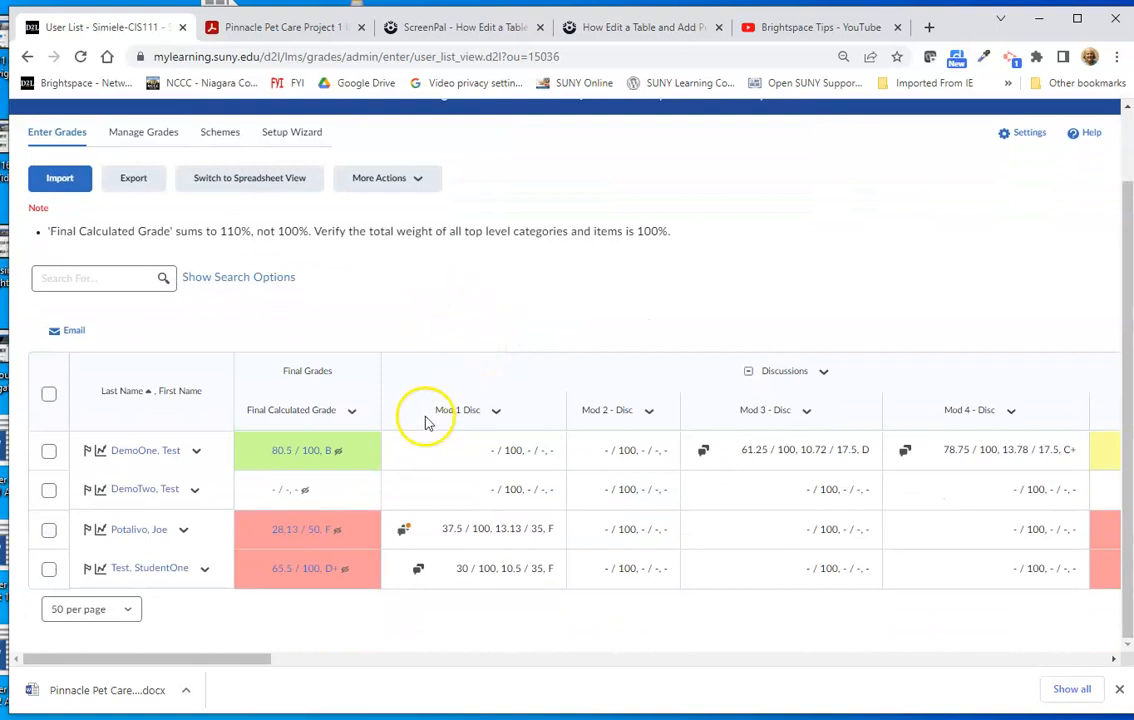
mouse_move(337, 458)
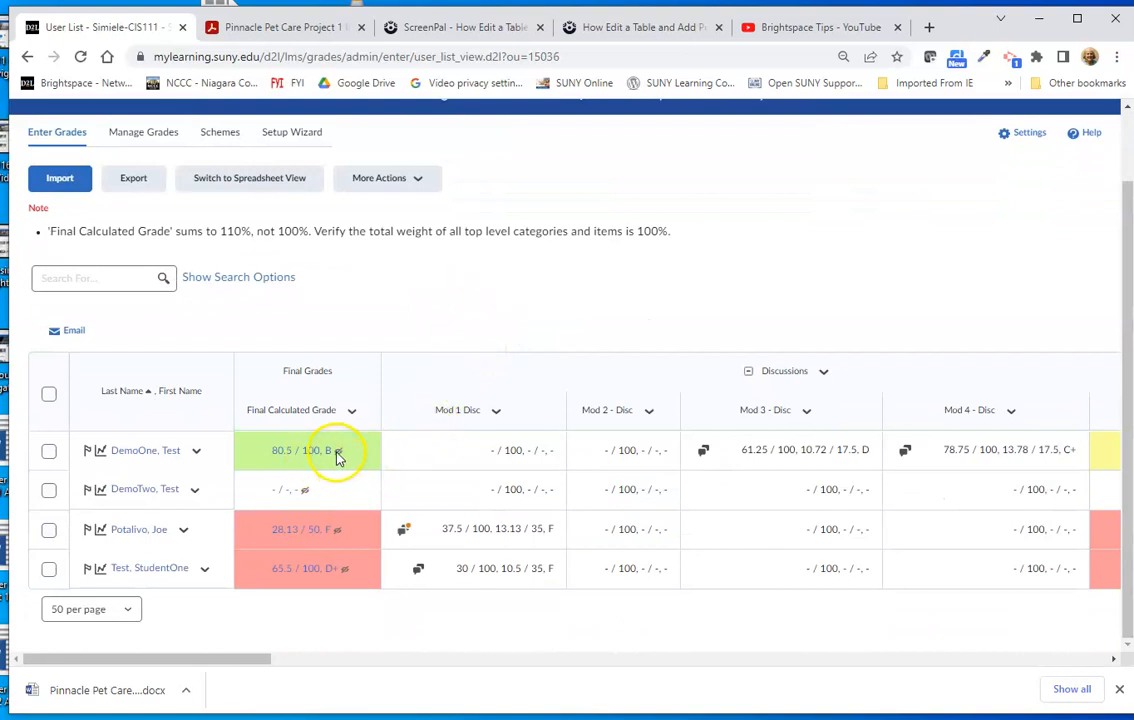
mouse_move(308, 510)
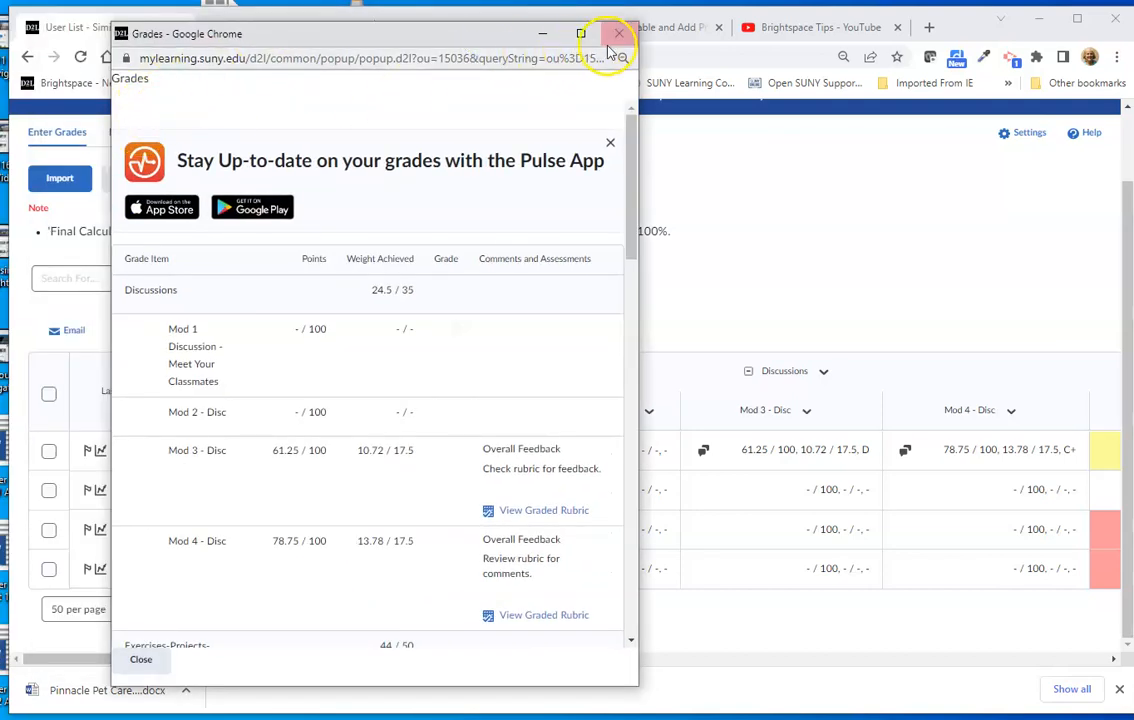
left_click(618, 34)
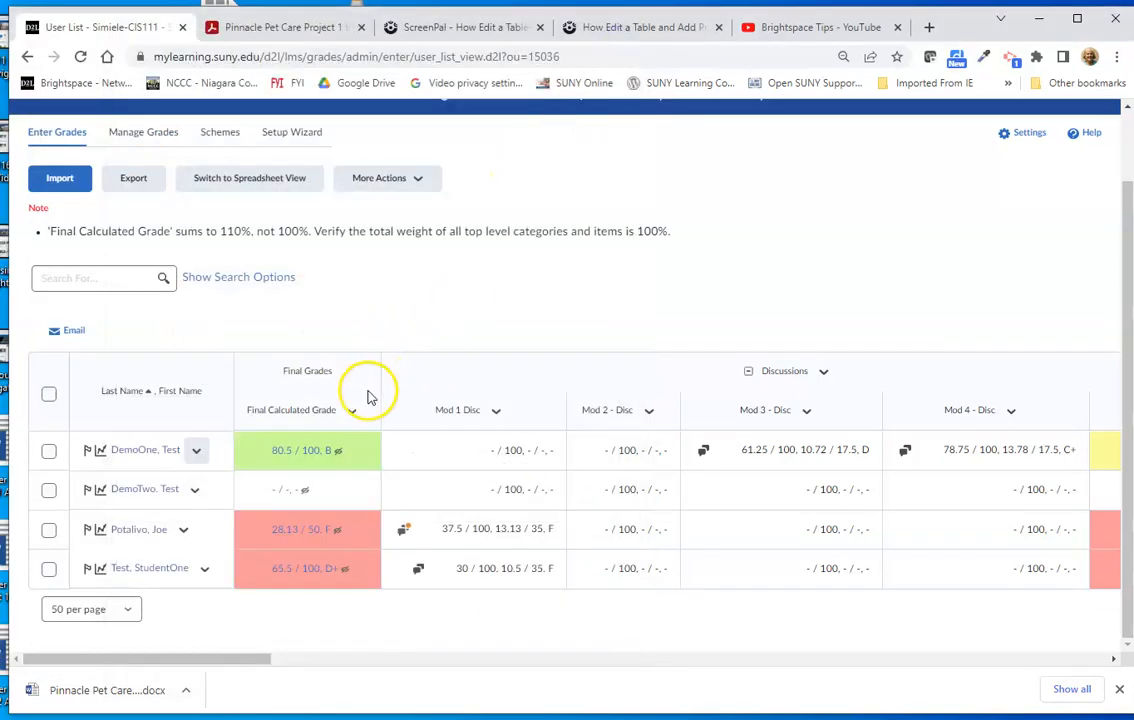
left_click(352, 410)
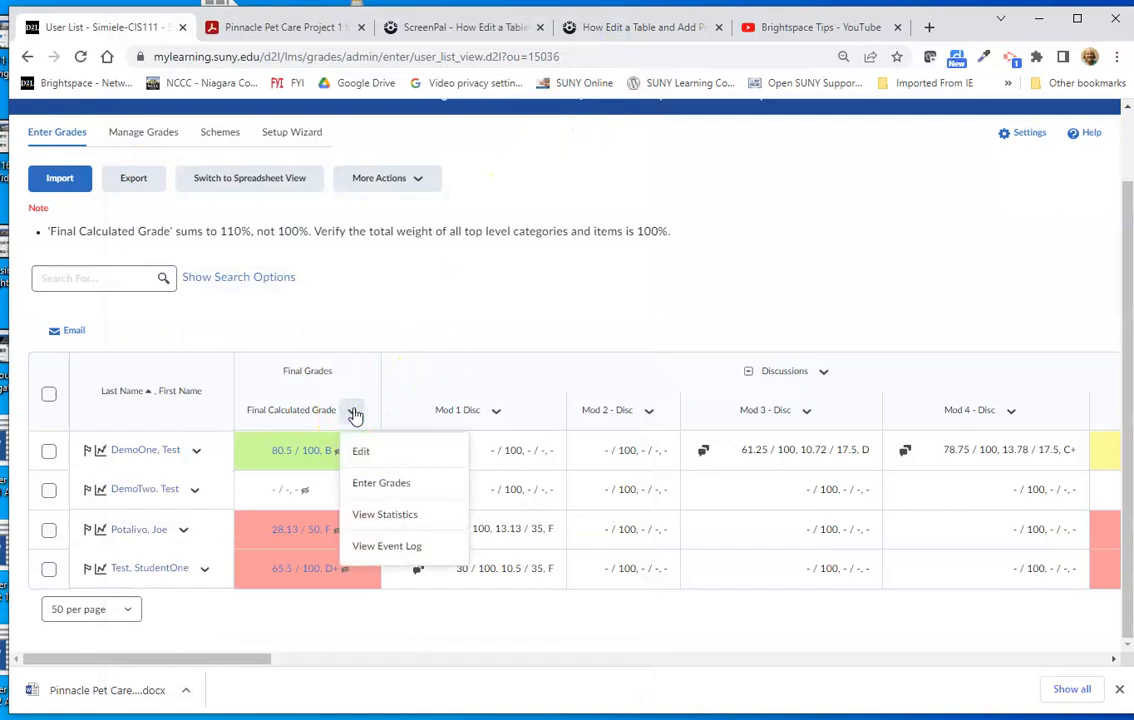
- On Enter Grades, select all students and release their final calculated grades
left_click(381, 483)
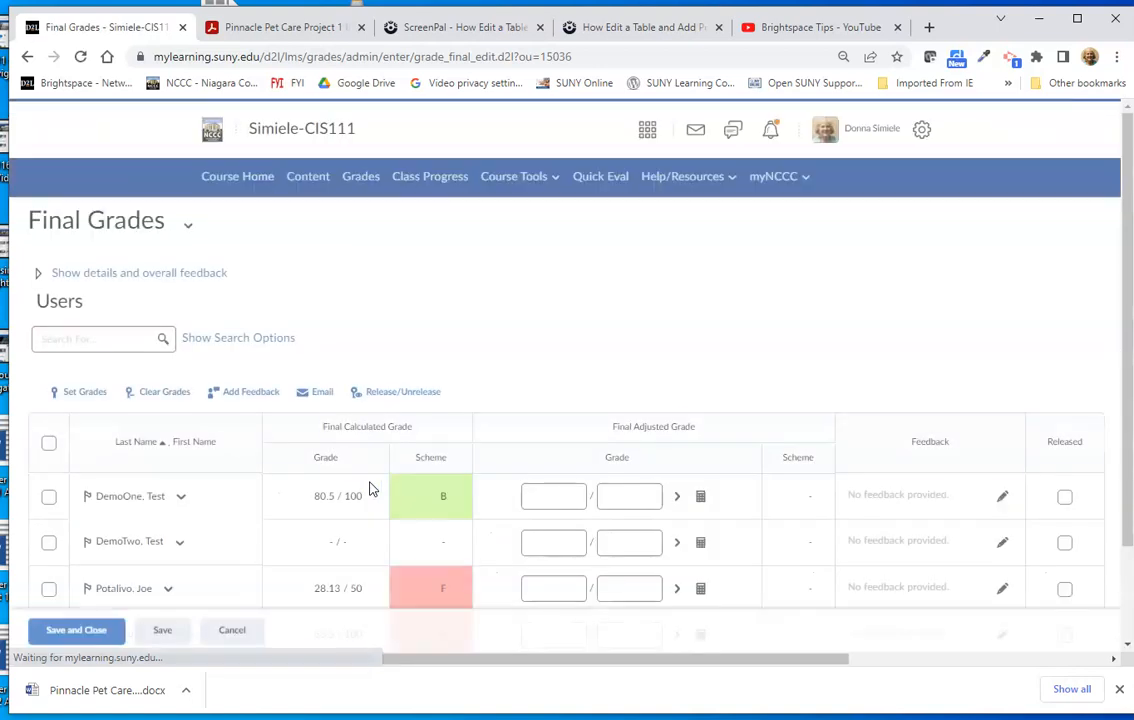
scroll("down", 3)
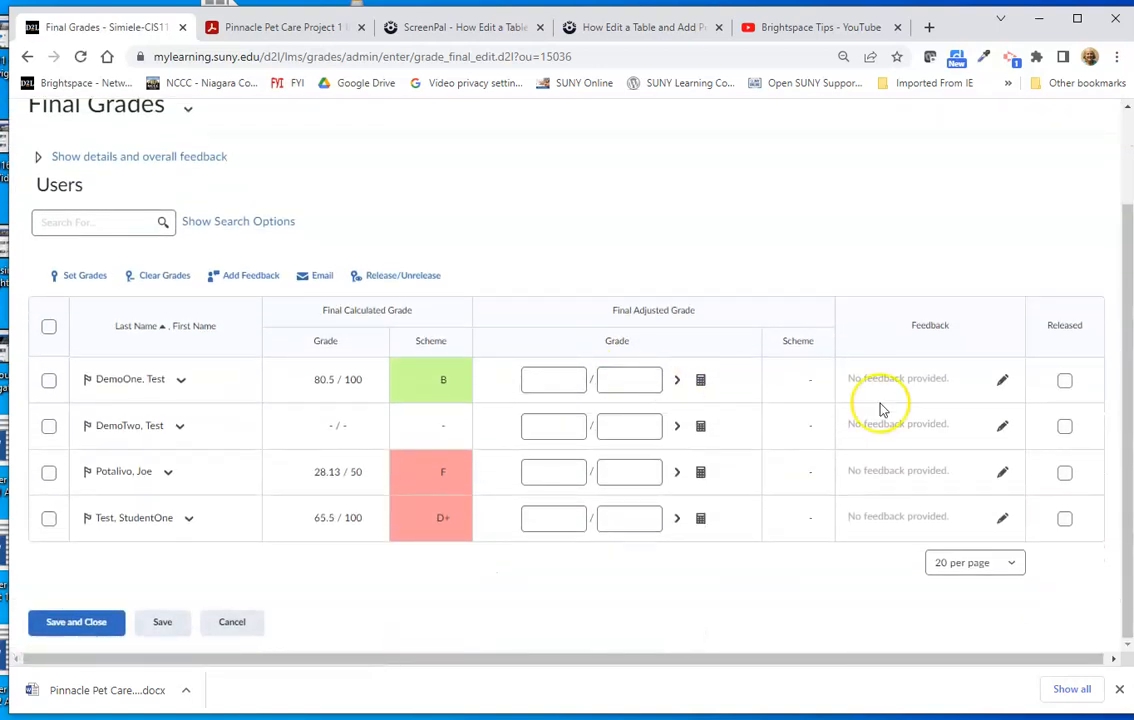
mouse_move(1065, 513)
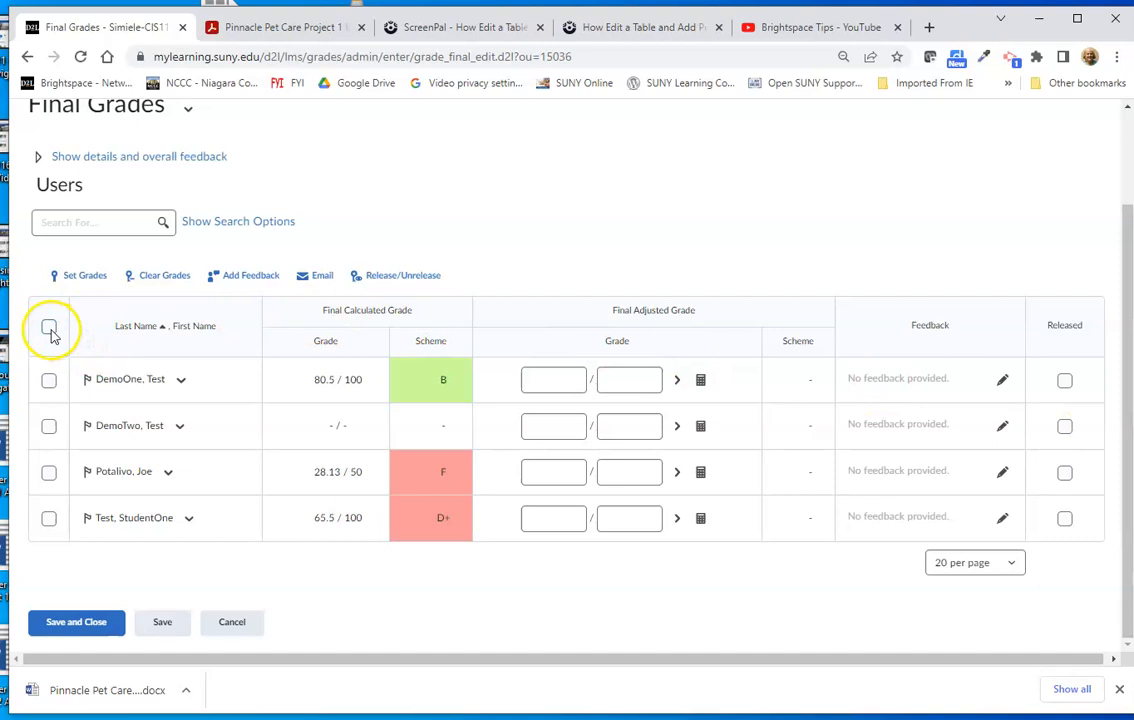
left_click(49, 328)
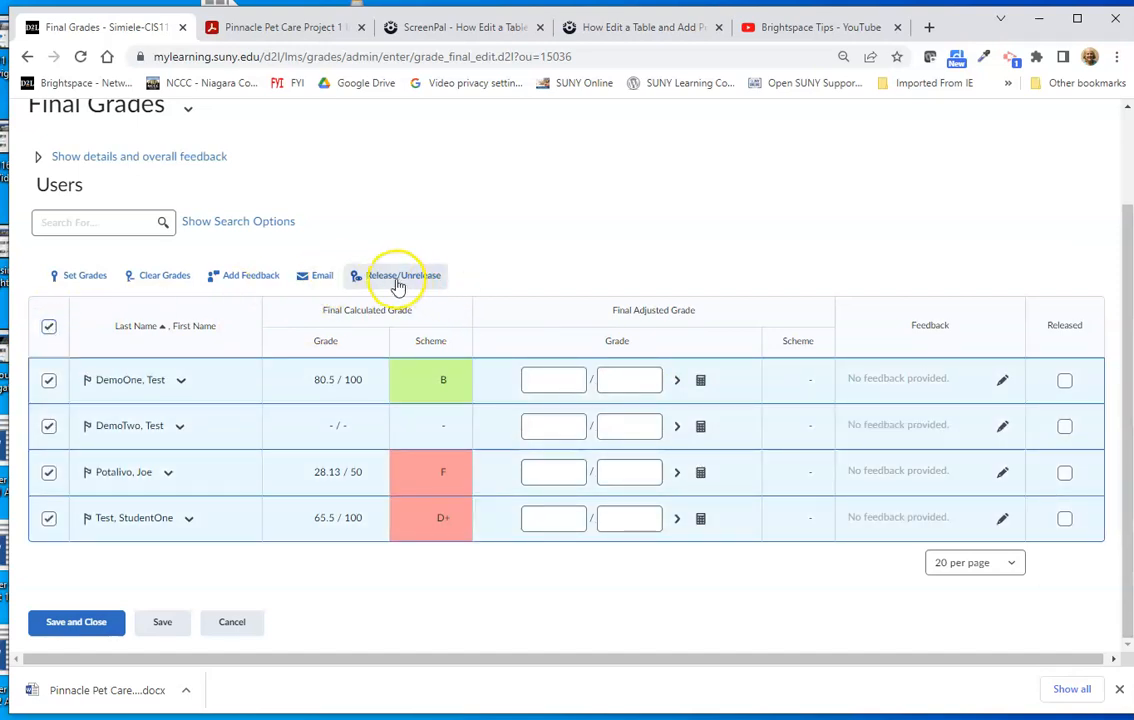
left_click(396, 275)
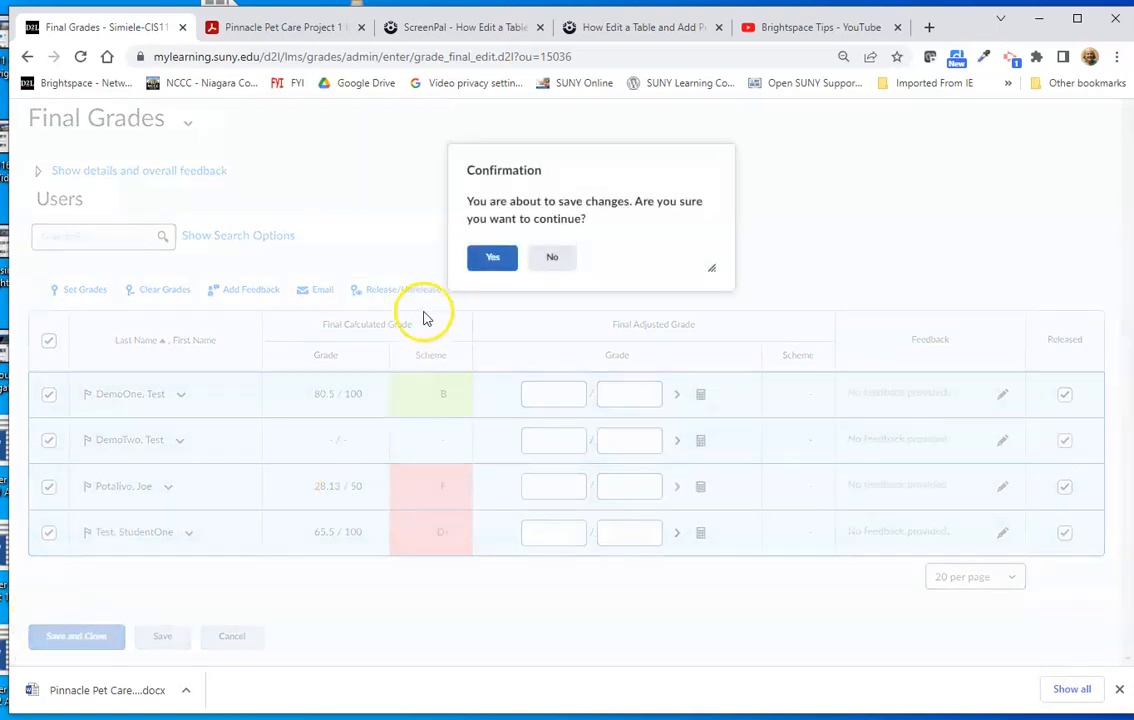
left_click(492, 257)
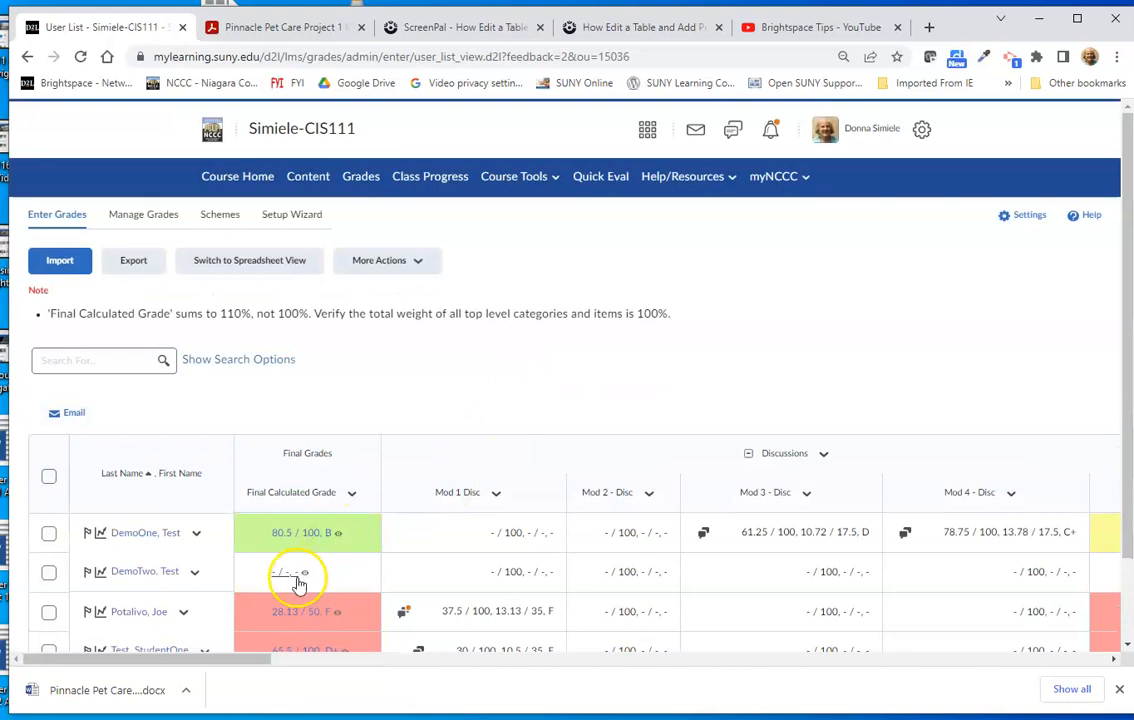
scroll("down", 3)
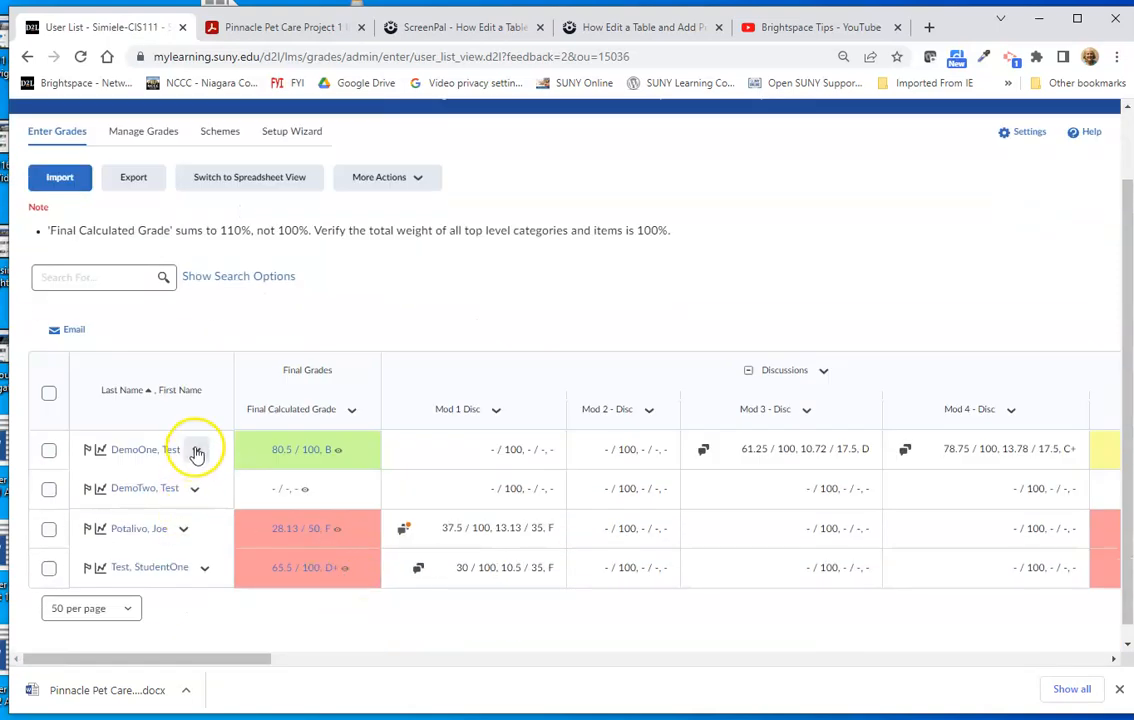
left_click(197, 449)
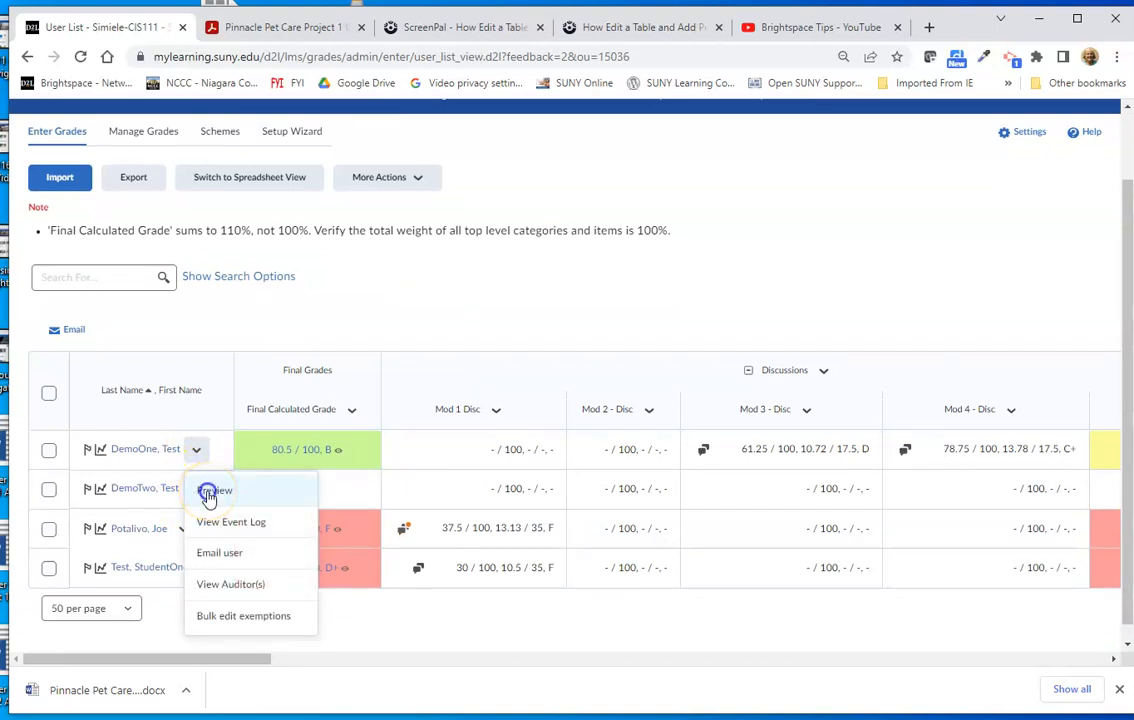
left_click(214, 490)
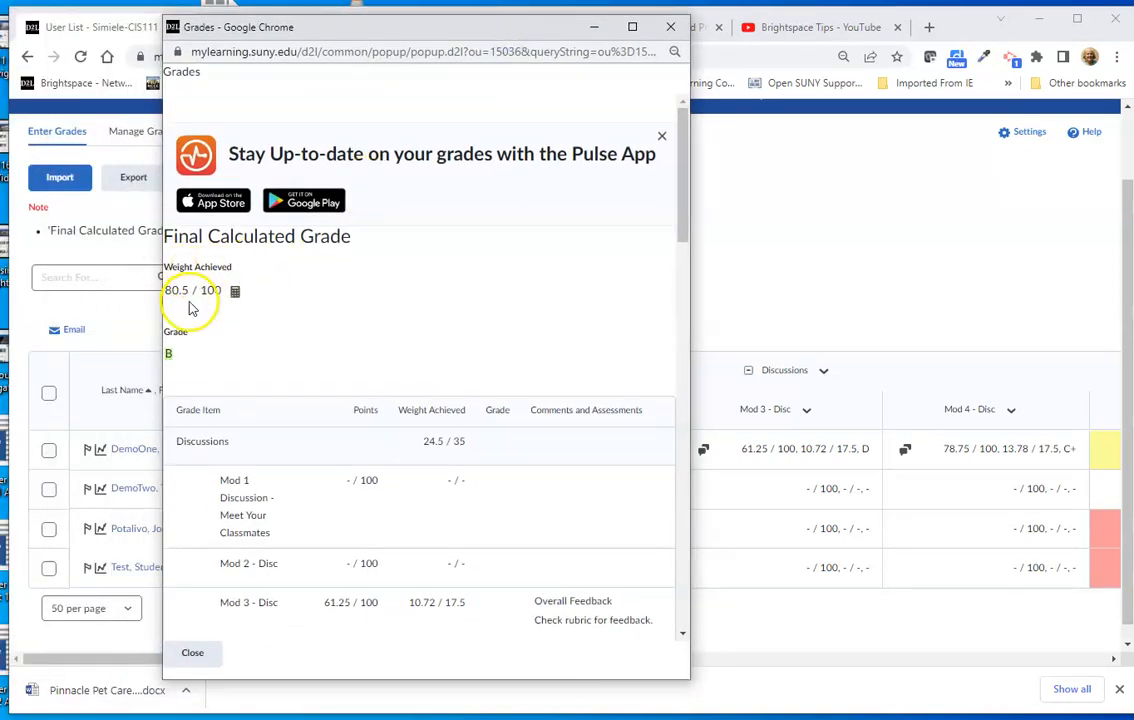
mouse_move(210, 273)
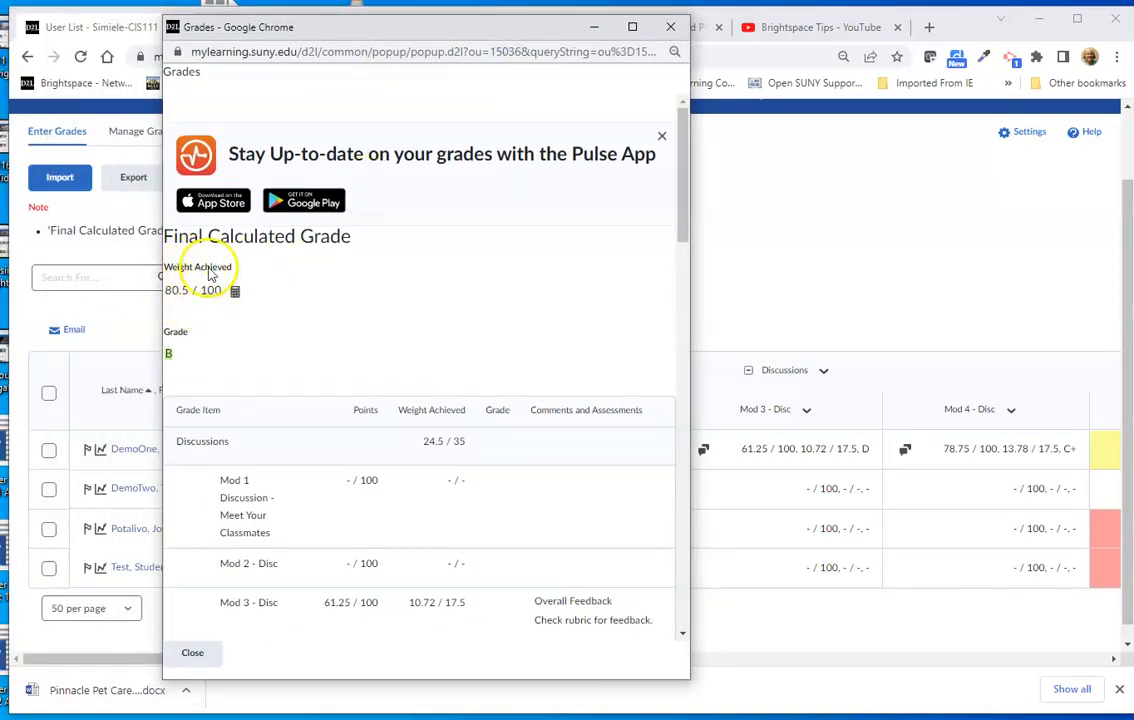
mouse_move(197, 390)
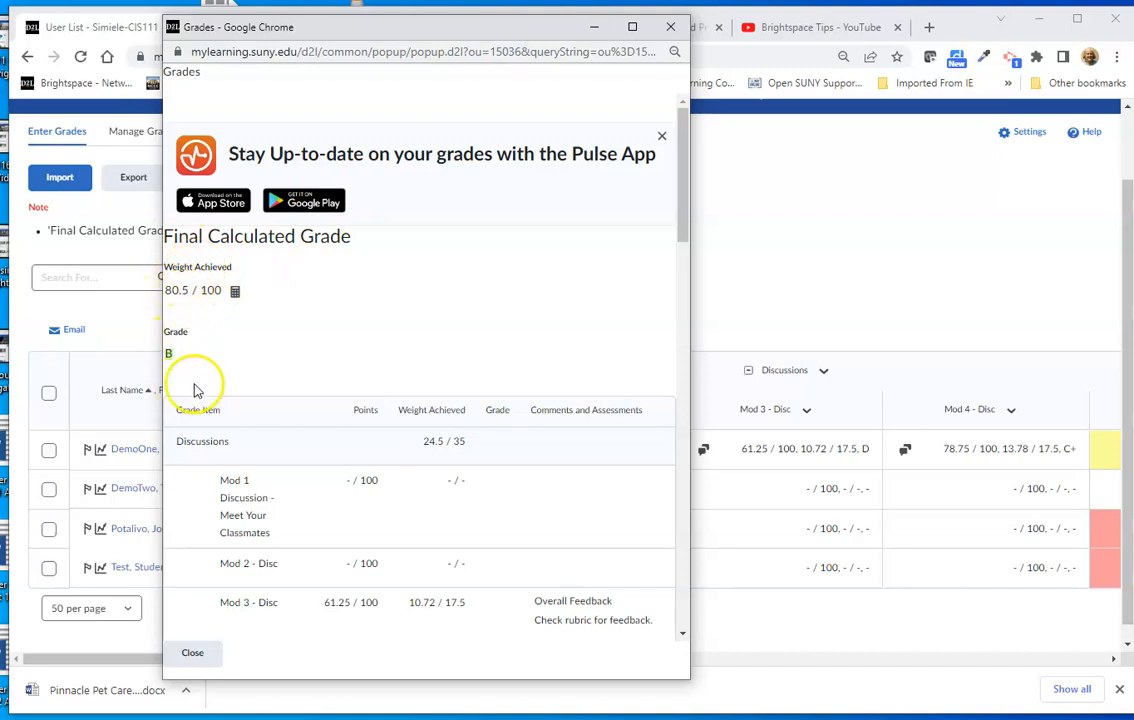
mouse_move(175, 405)
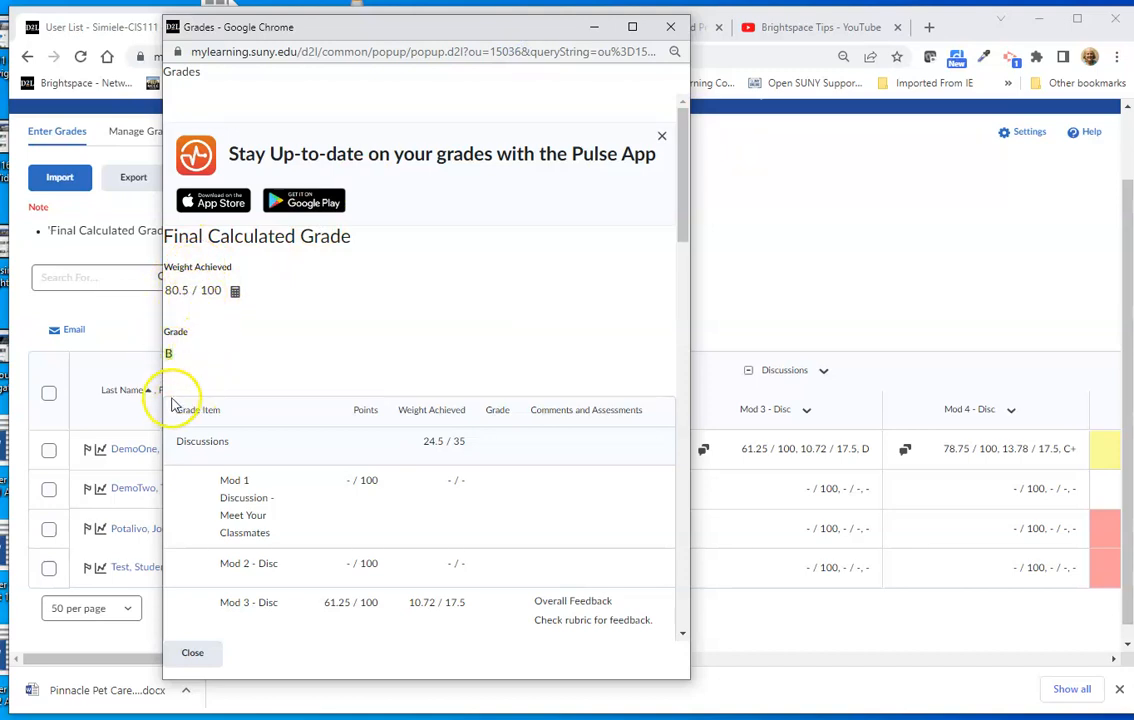
mouse_move(184, 393)
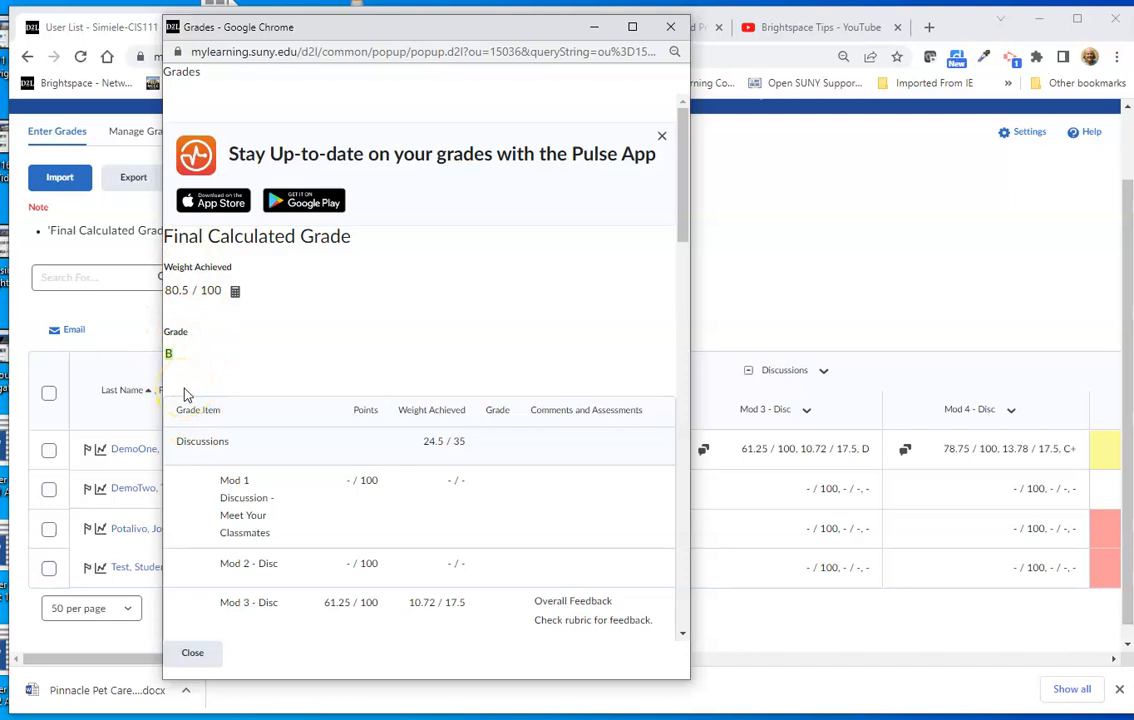
left_click(192, 653)
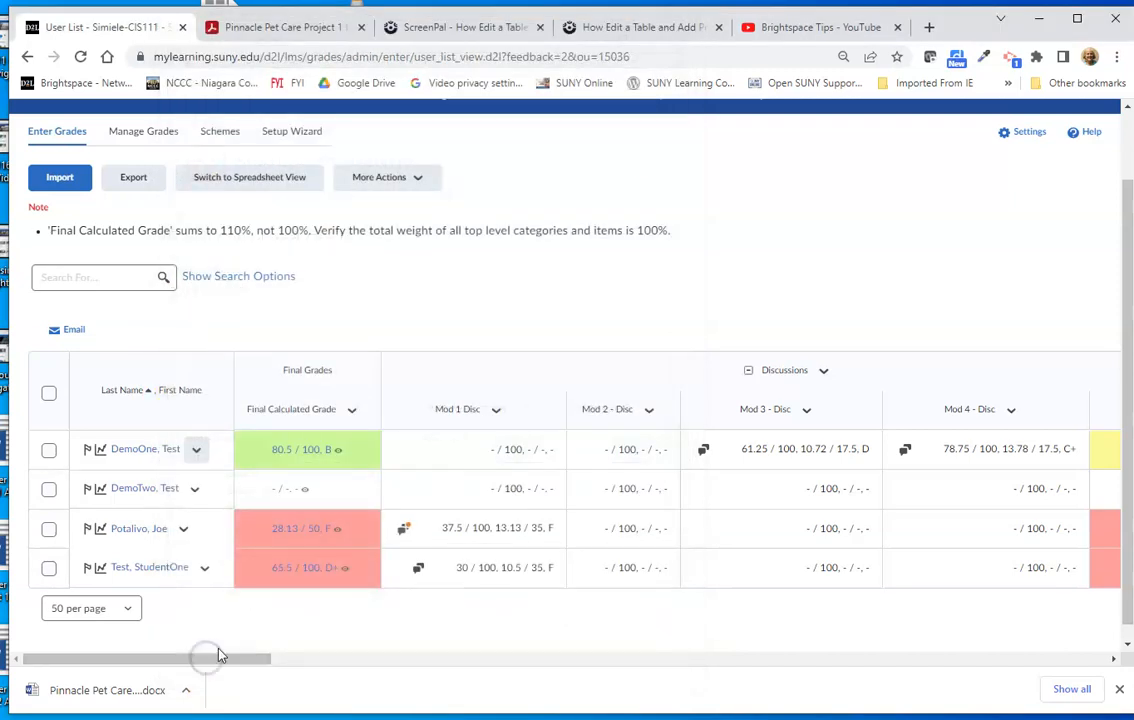
mouse_move(332, 502)
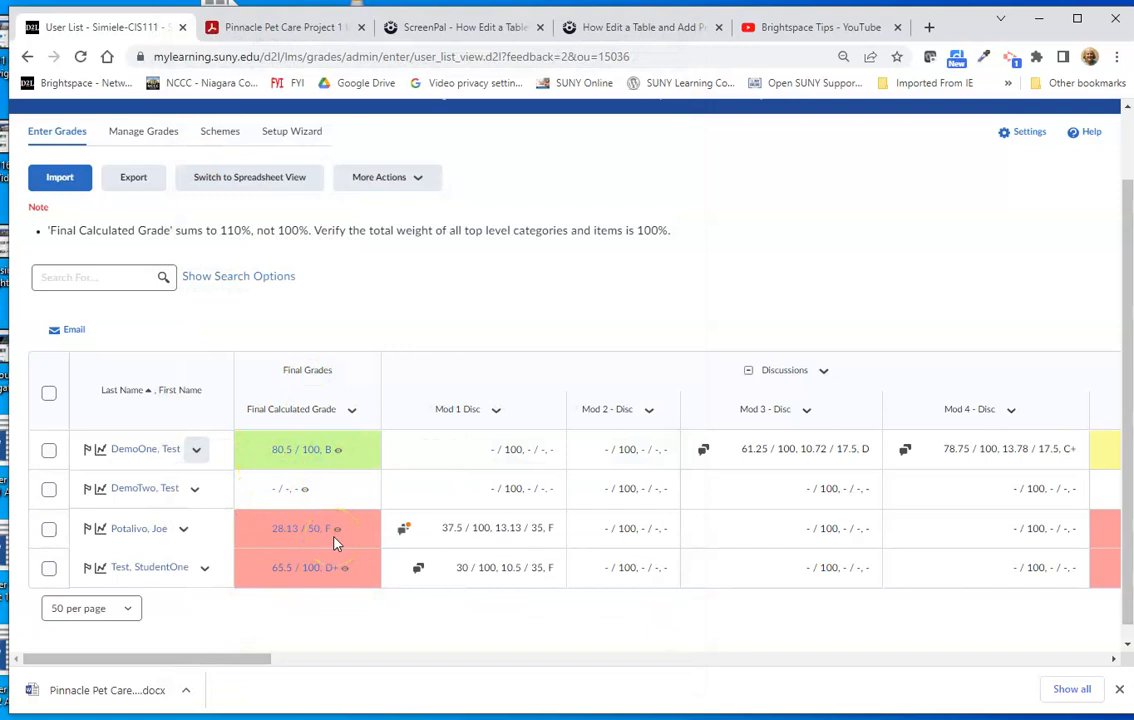
mouse_move(343, 345)
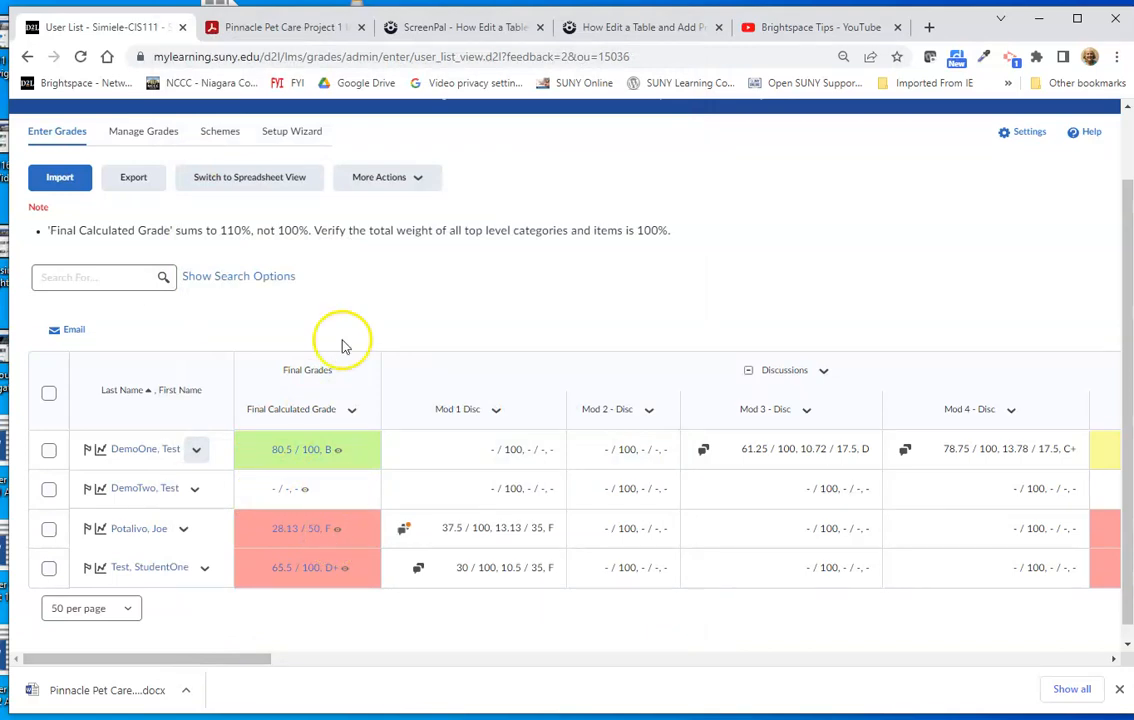